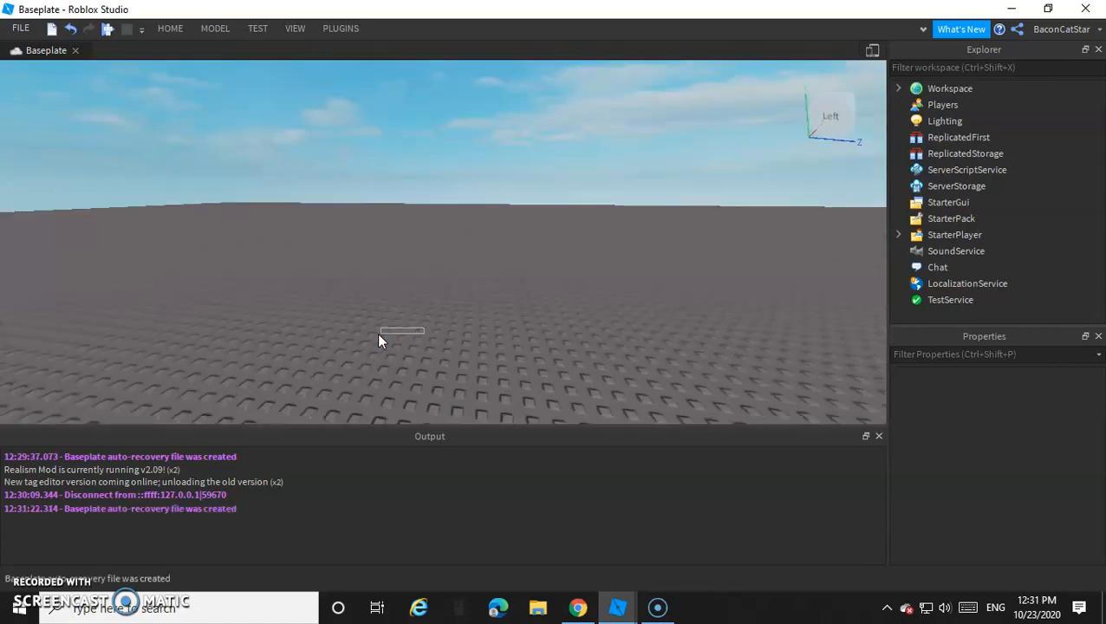
Look around the baseplate, then insert a new Script under Workspace from the Explorer.
left_click_drag(379, 338, 241, 274)
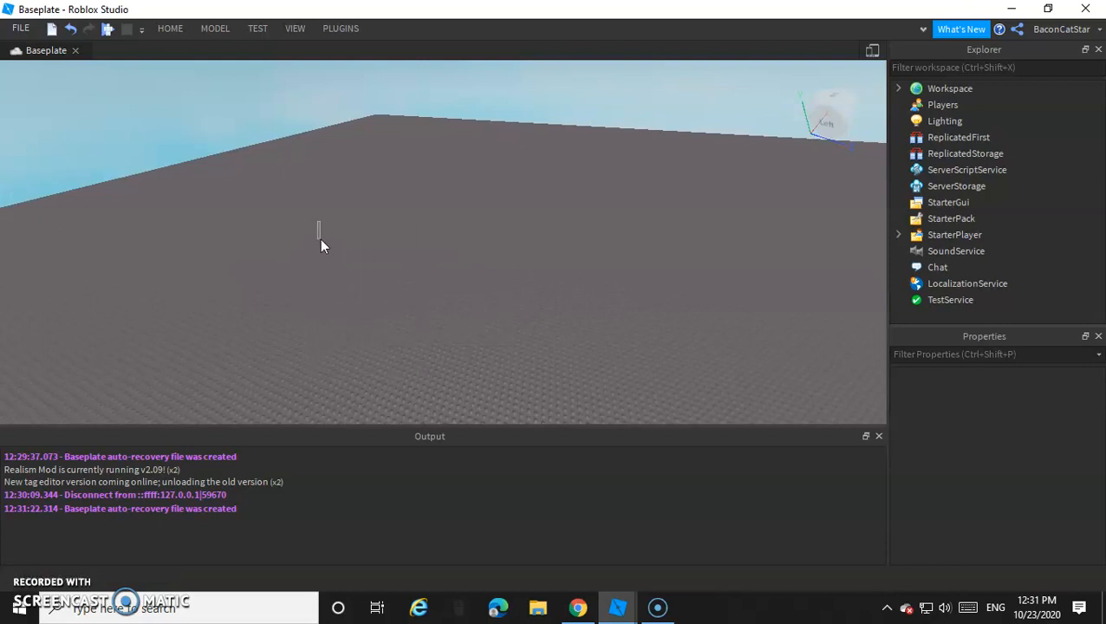
mouse_move(322, 245)
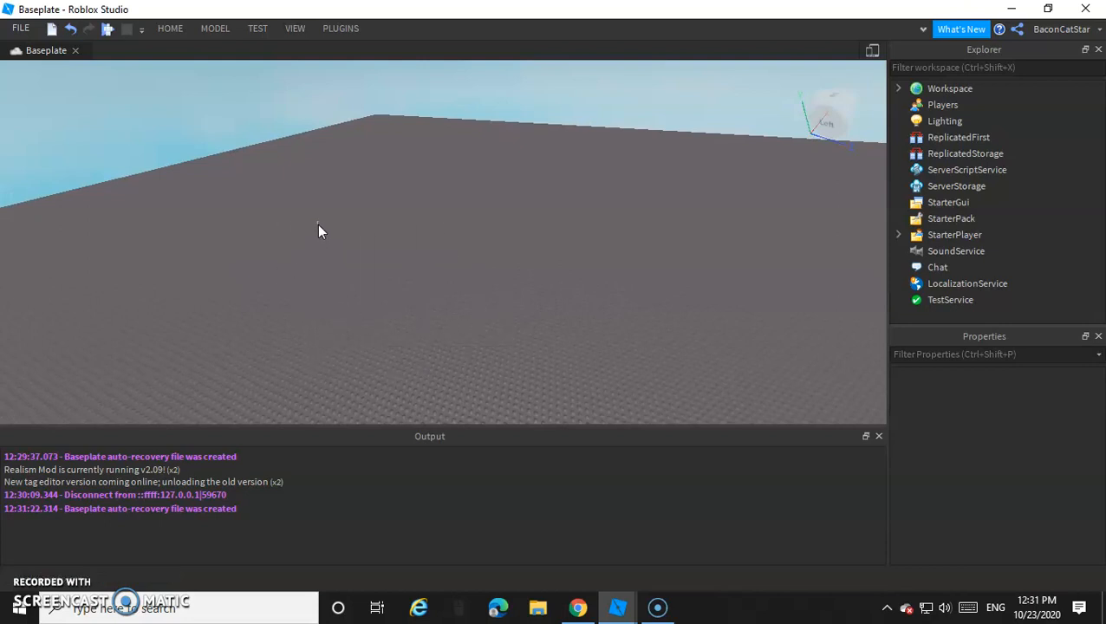
left_click_drag(318, 226, 368, 261)
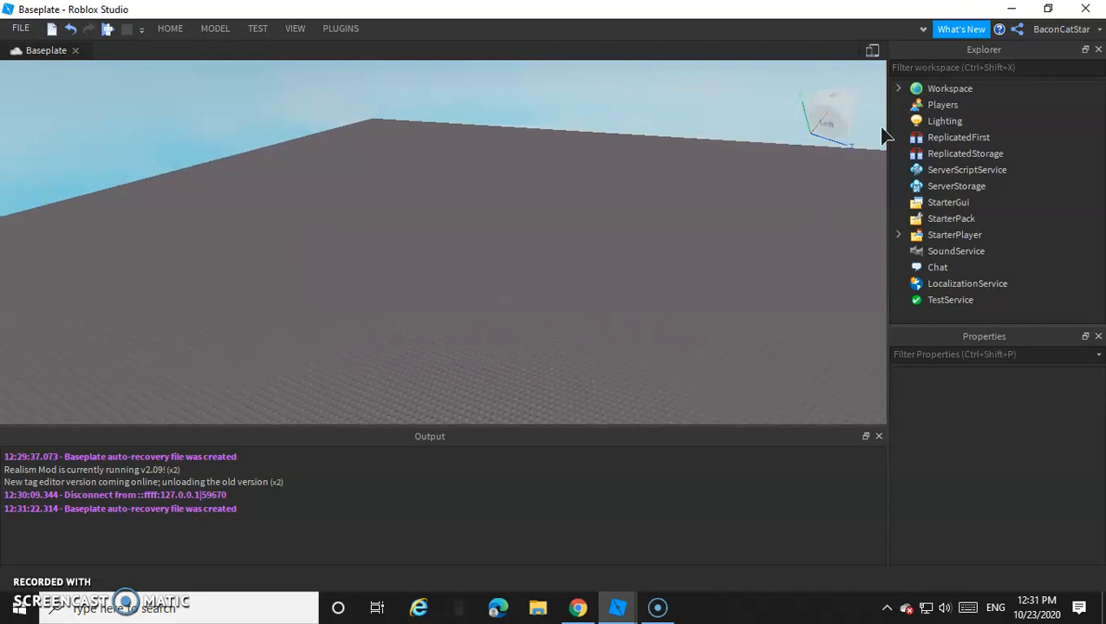
left_click(899, 88)
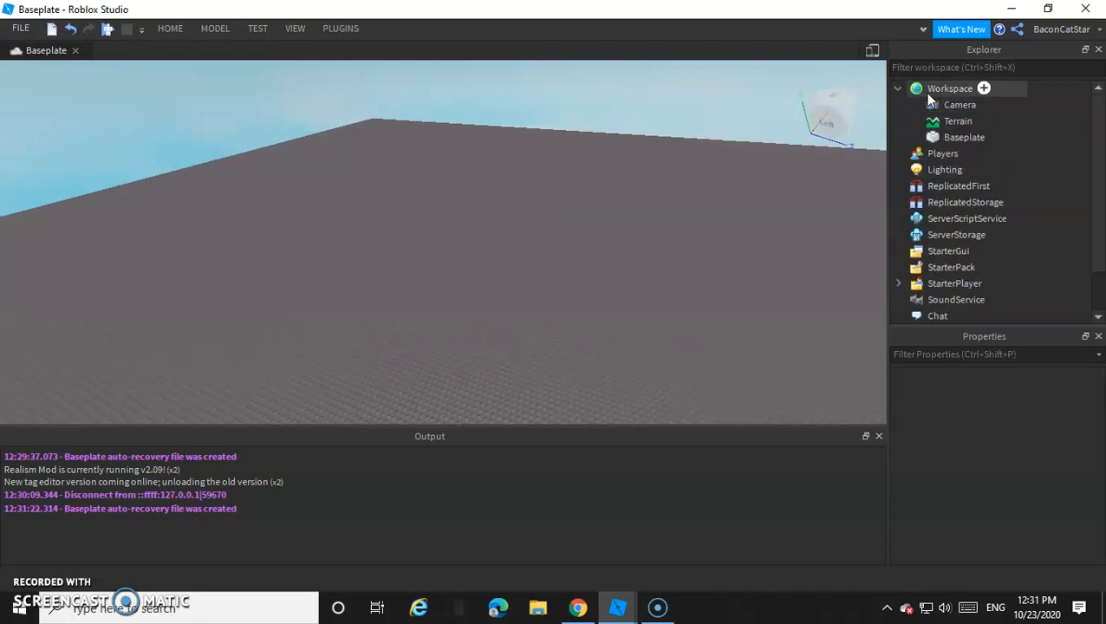
left_click(983, 88)
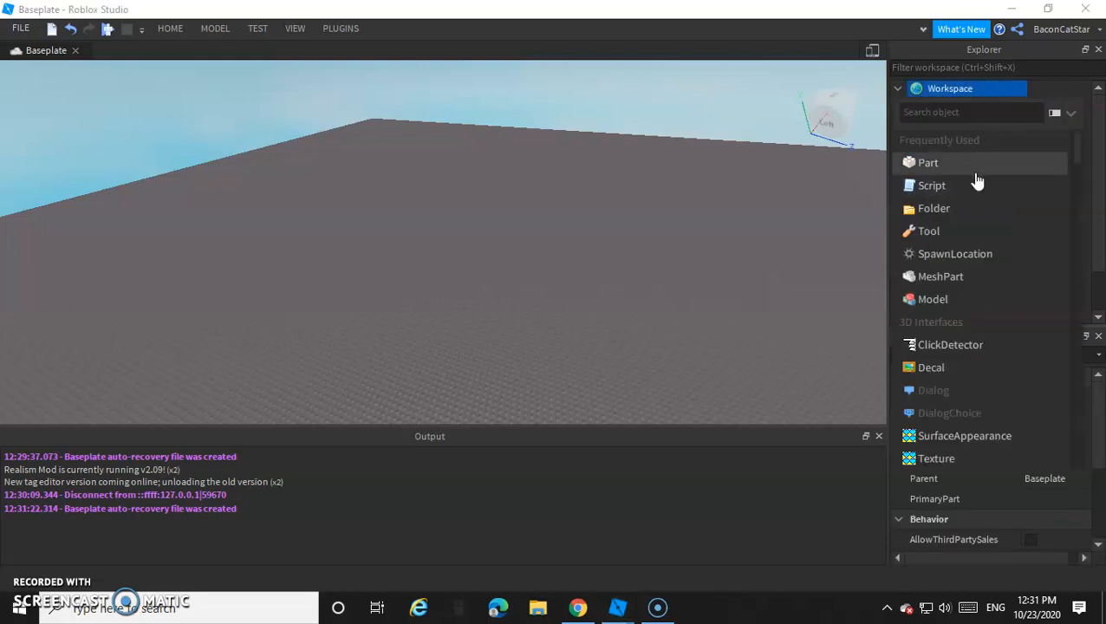
left_click(932, 185)
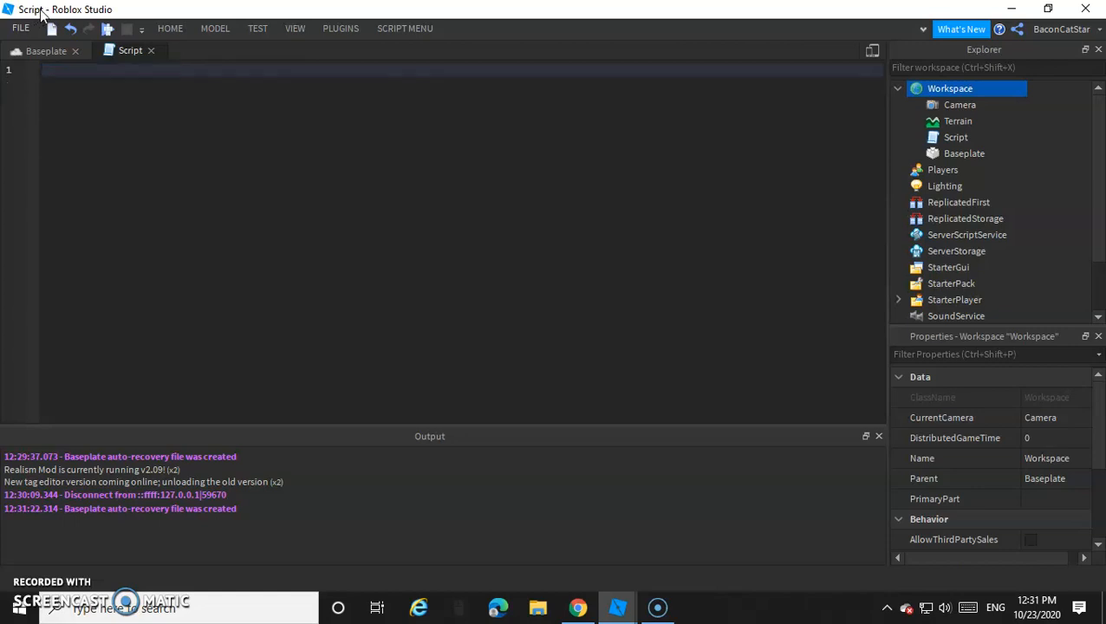
type("local")
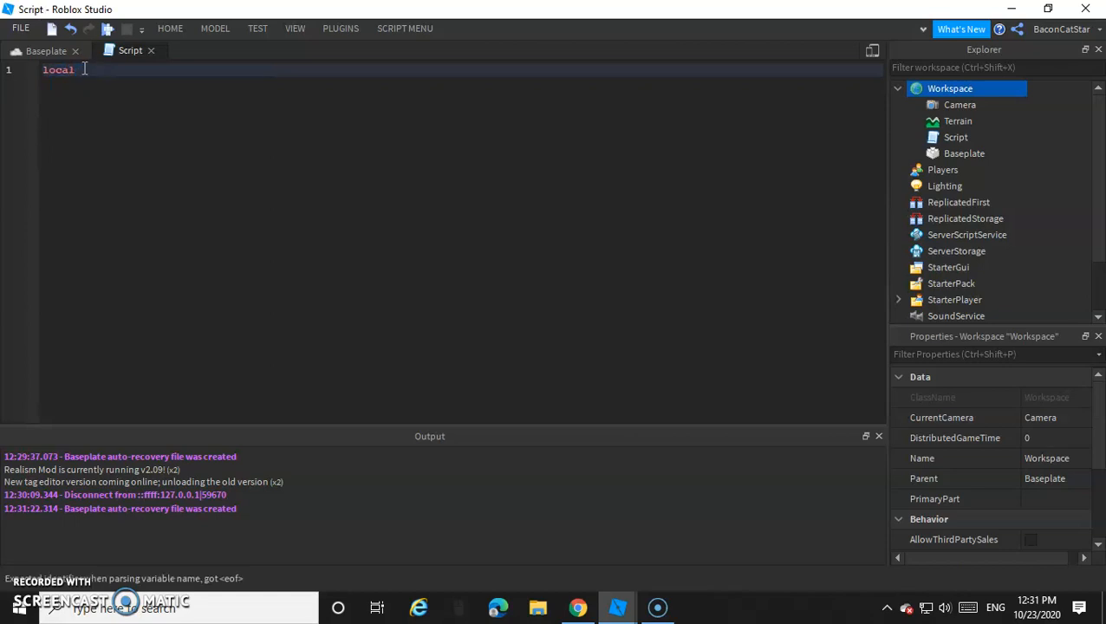
mouse_move(130, 50)
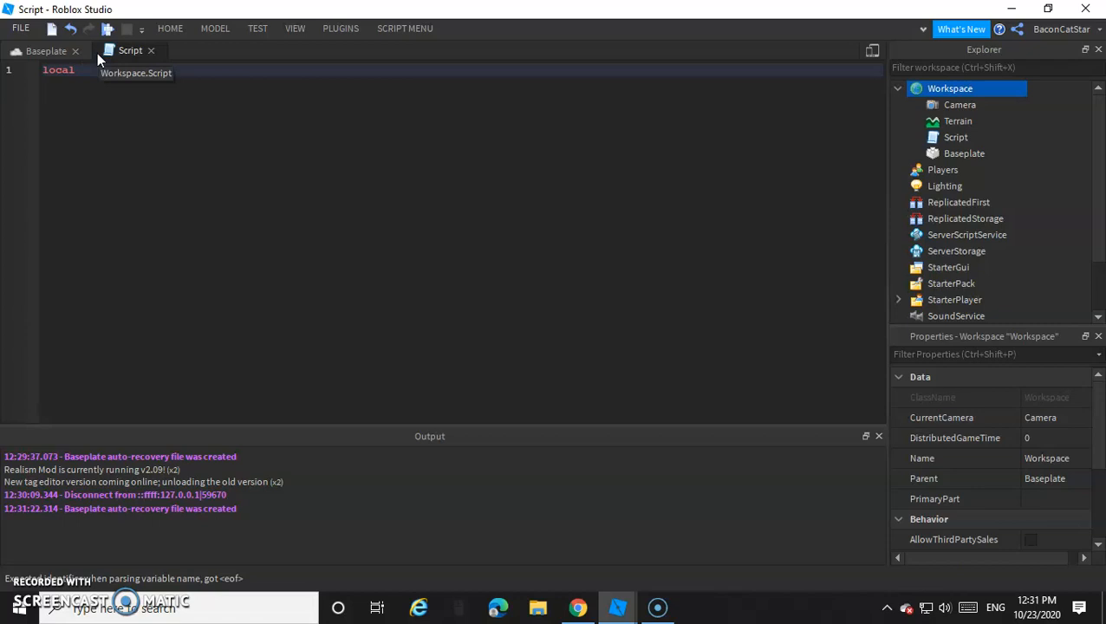
type("Ham")
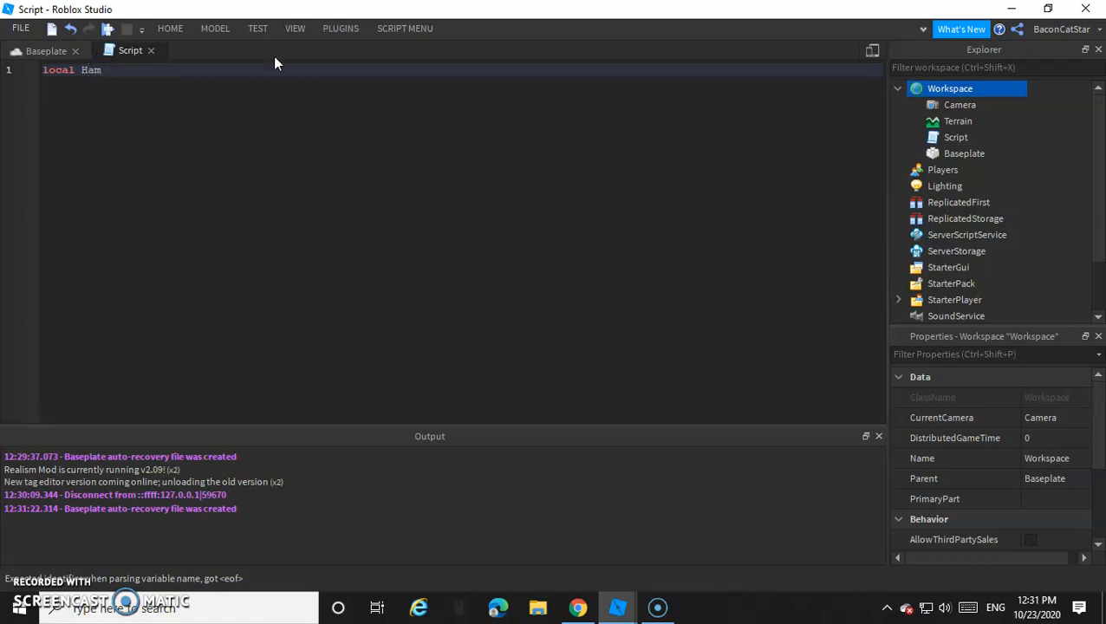
double_click(90, 70)
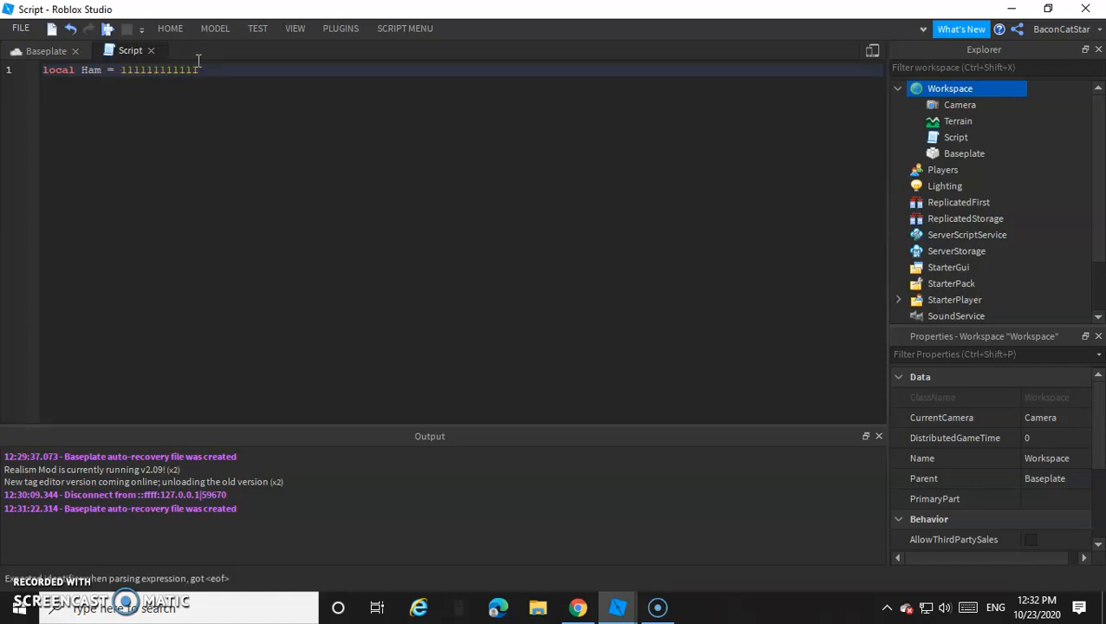
key("Return")
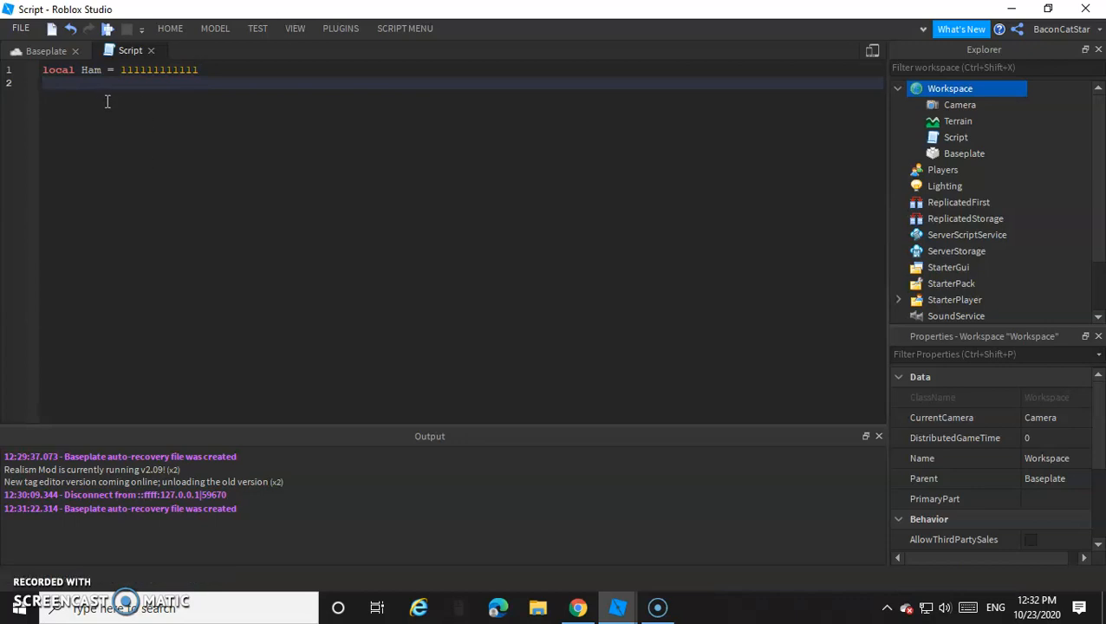
mouse_move(78, 249)
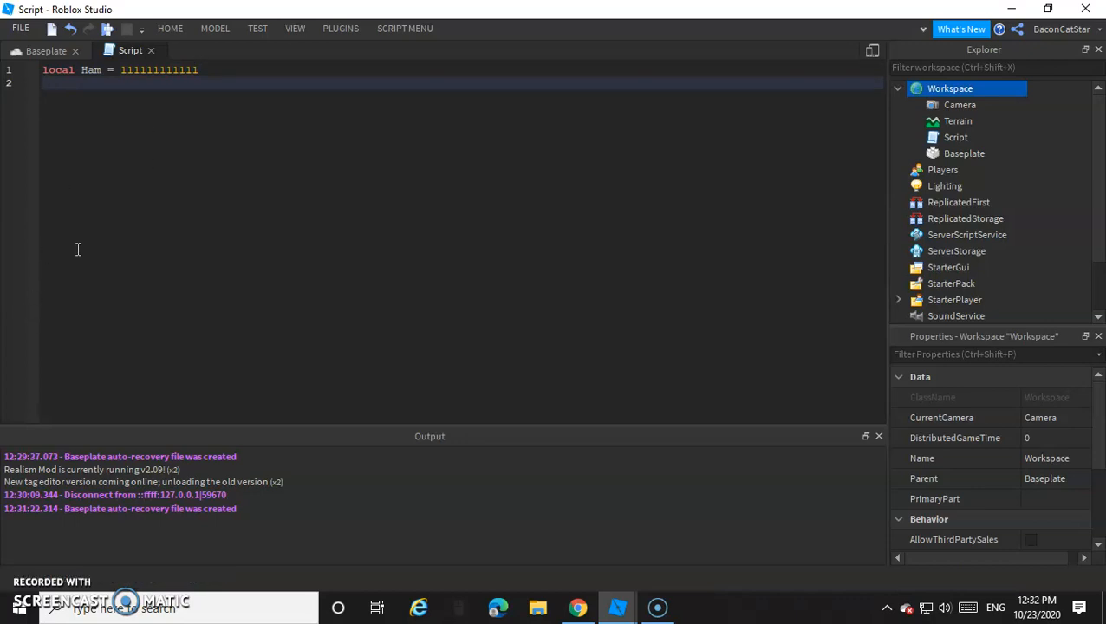
type("print()")
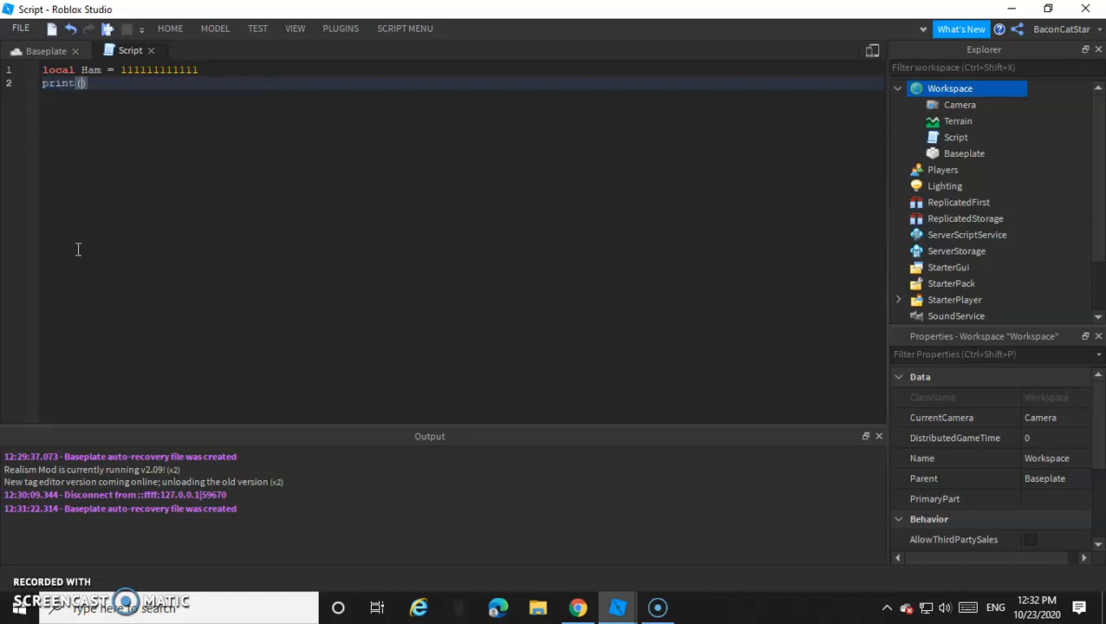
type("Ham")
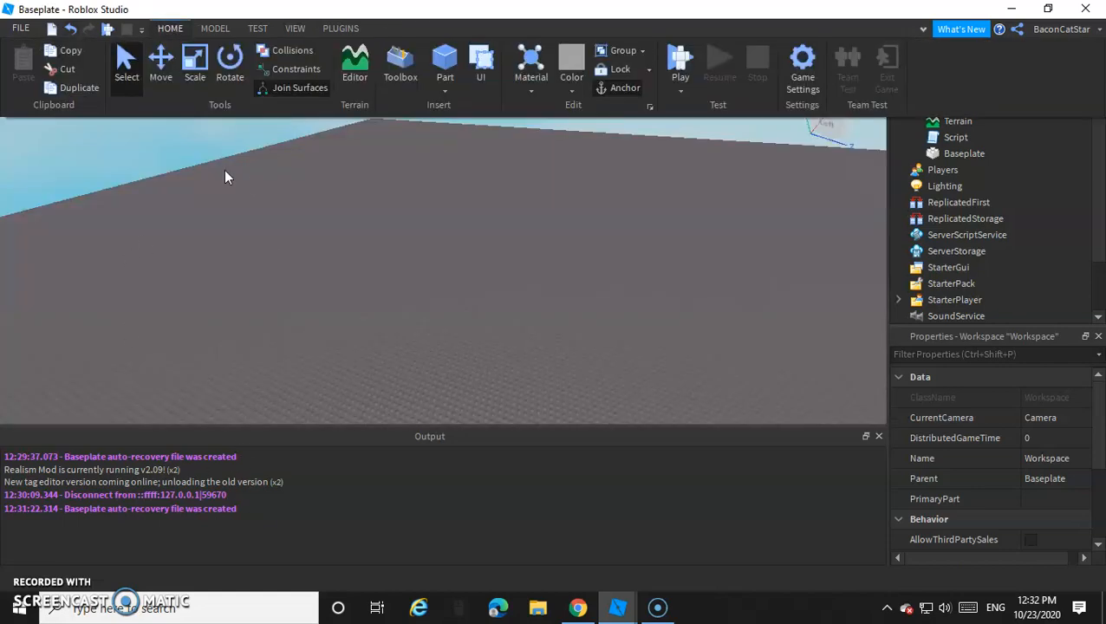
Show the Output panel from the View tab.
left_click(294, 28)
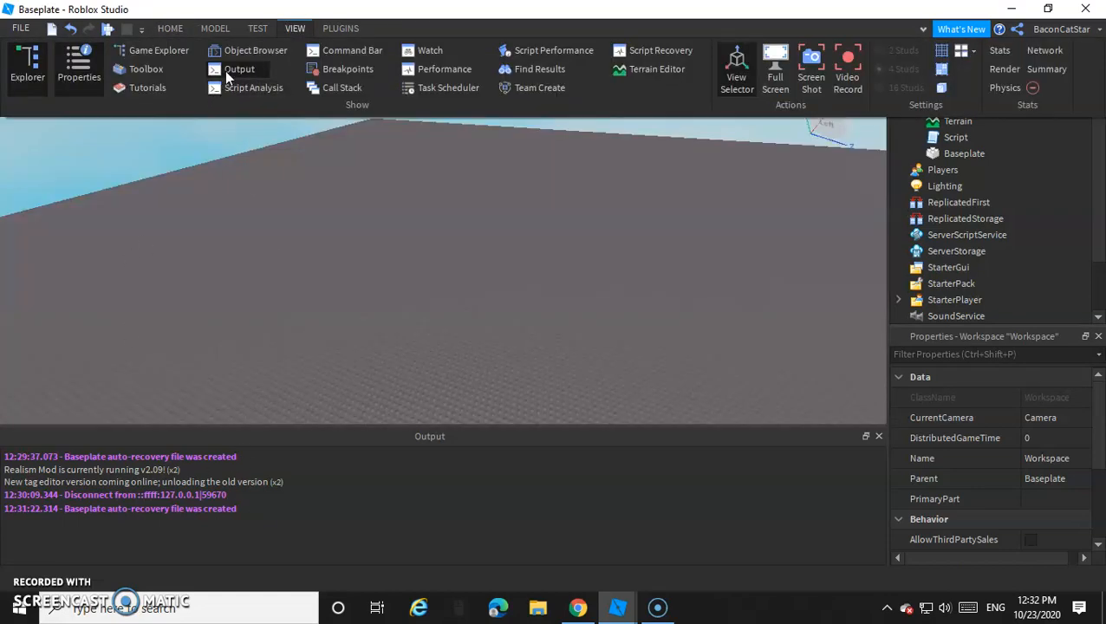
left_click(170, 28)
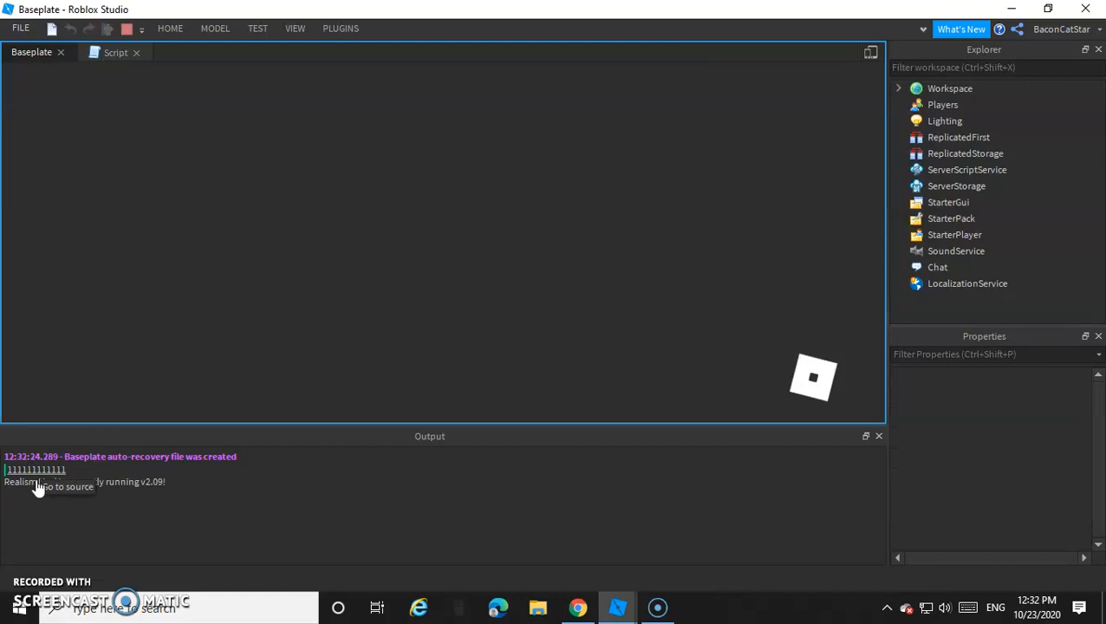
mouse_move(528, 564)
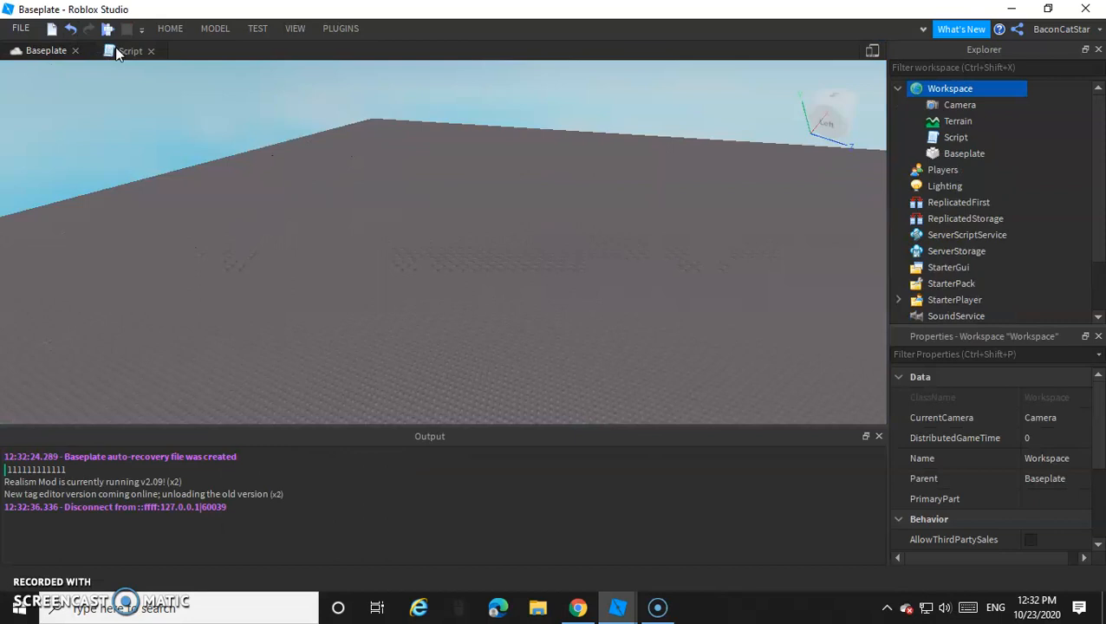
Add local fish = 100 with print(fish), then erase the script after the parsing error.
left_click(129, 50)
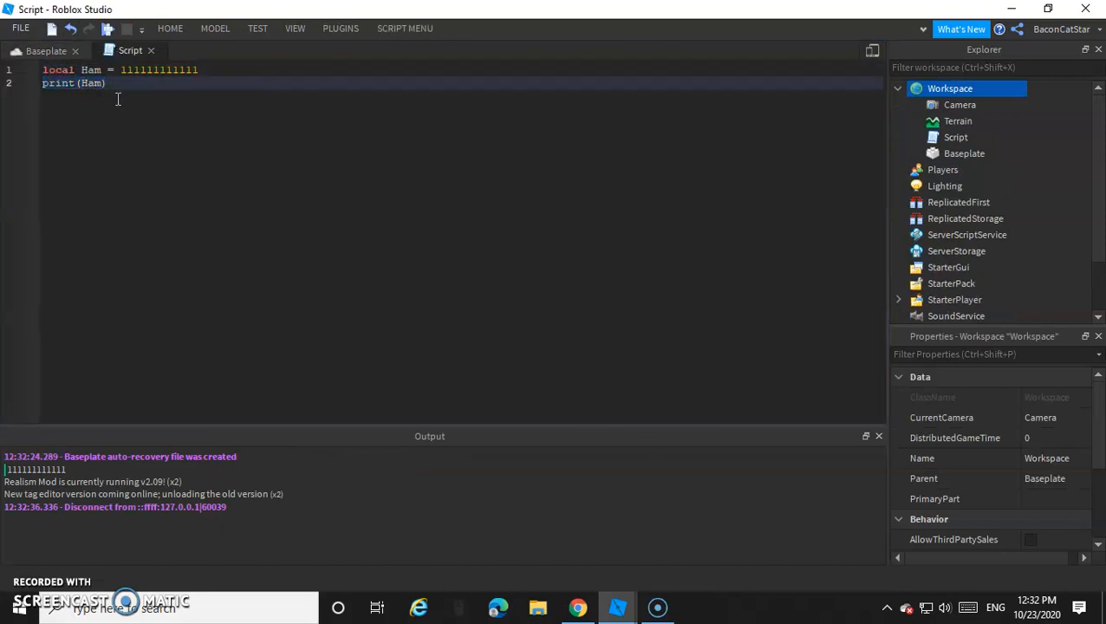
type("local")
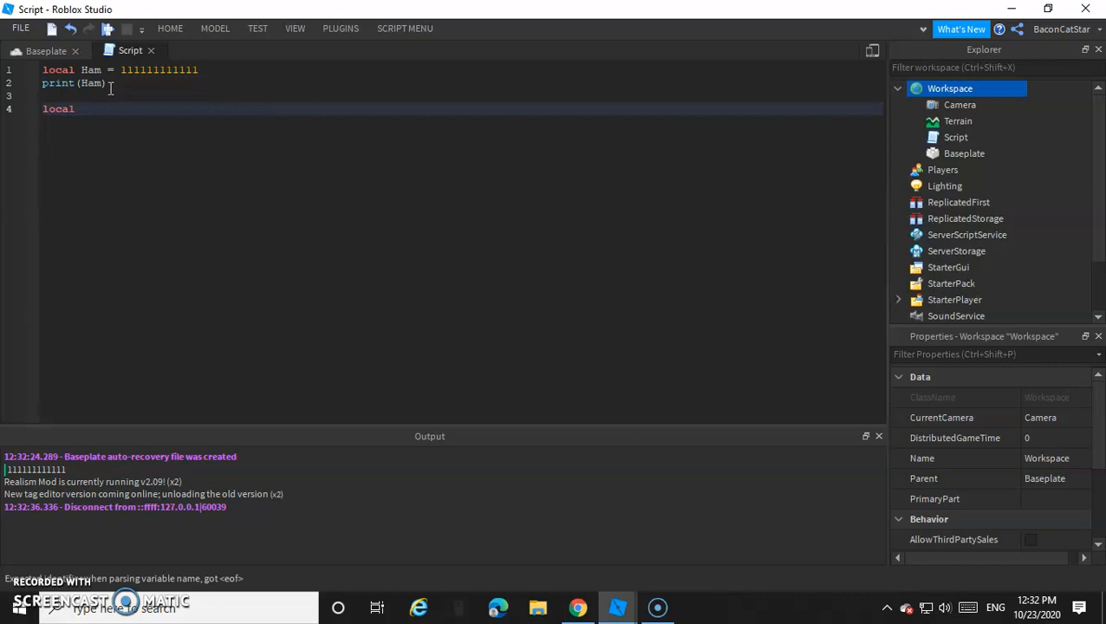
type("fis")
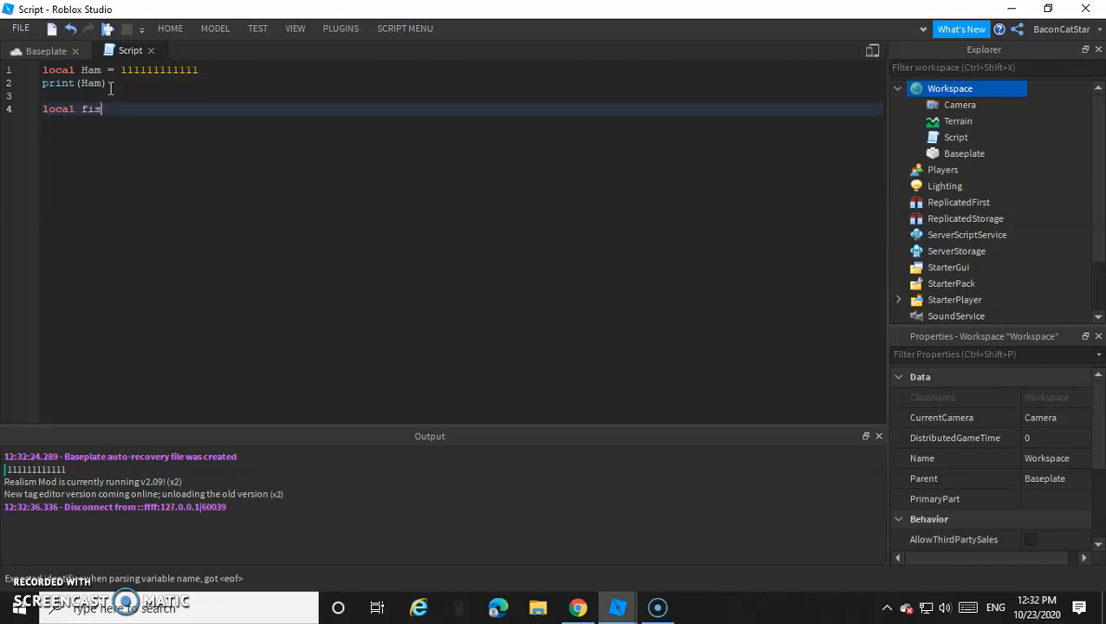
type("h =")
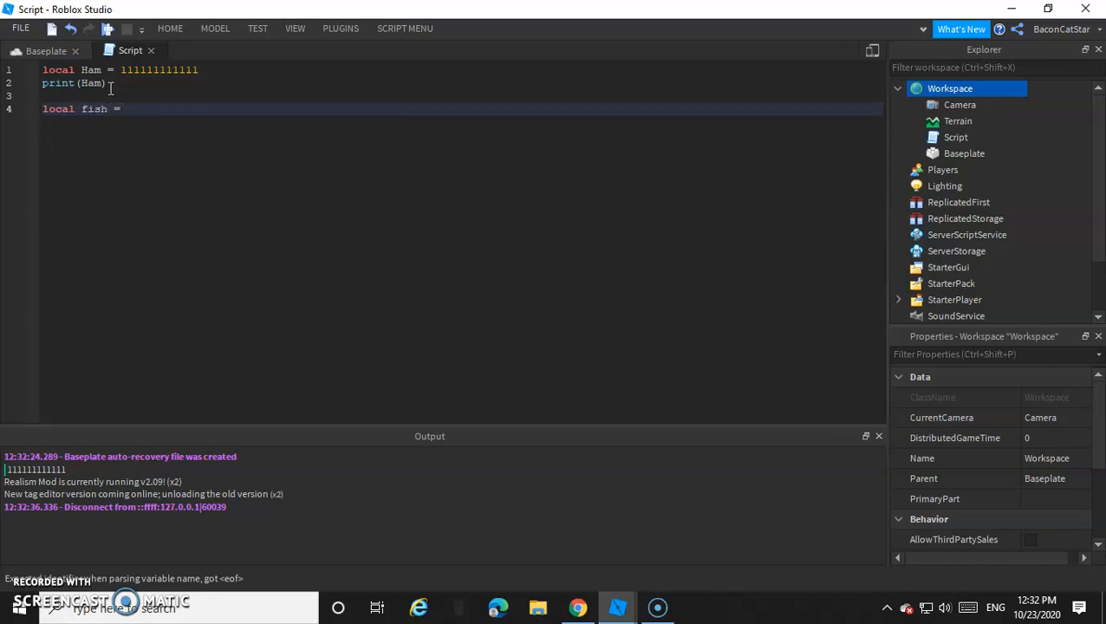
type("100")
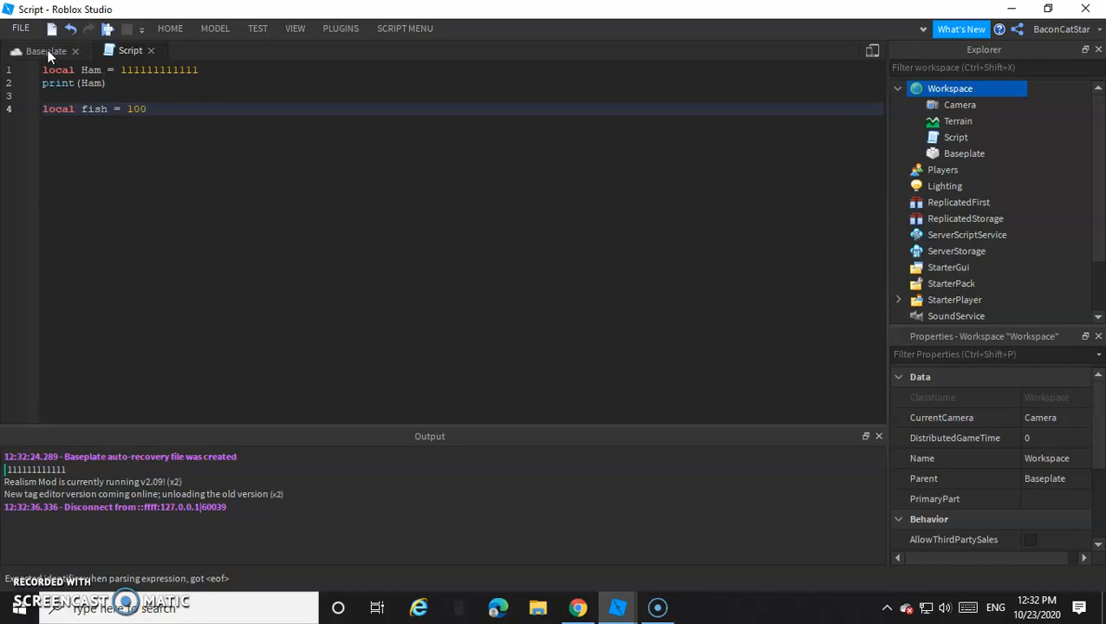
type("print()")
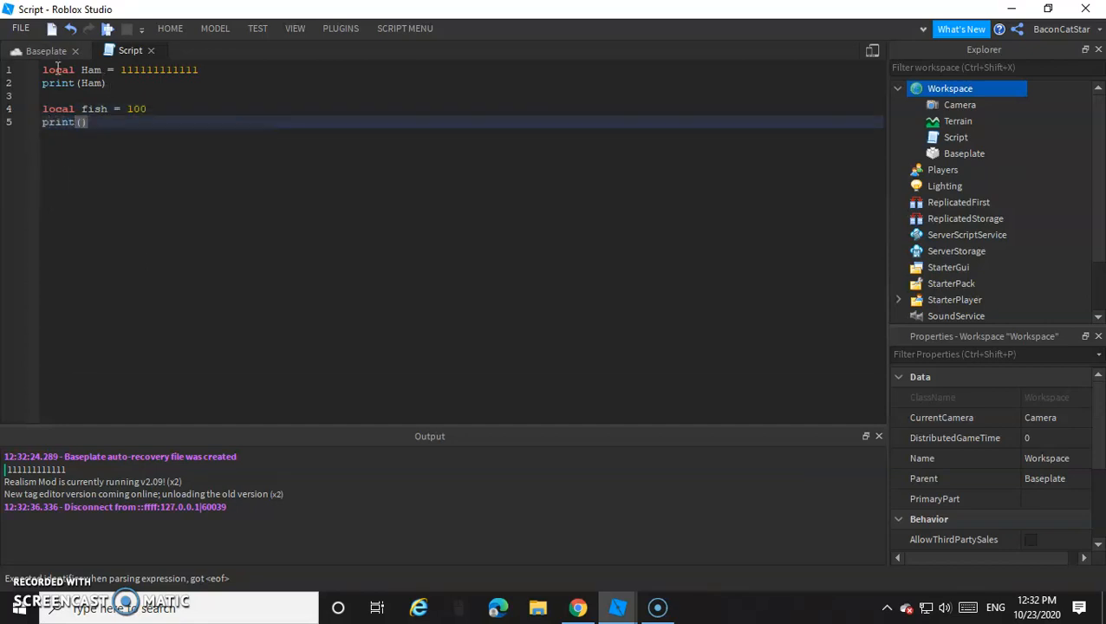
type("fish")
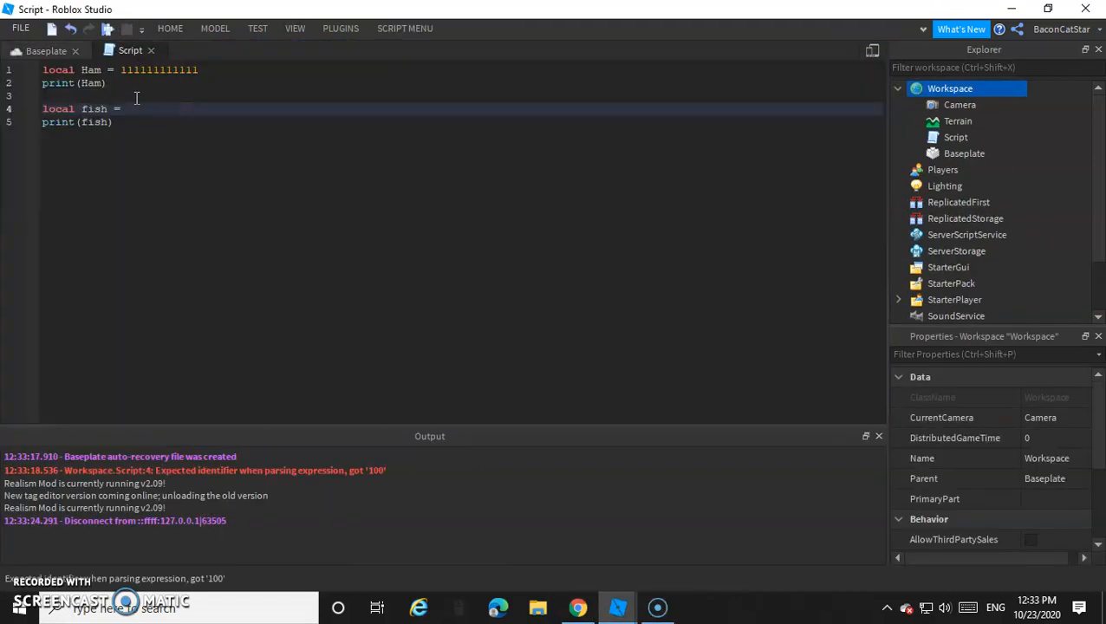
key("BackSpace")
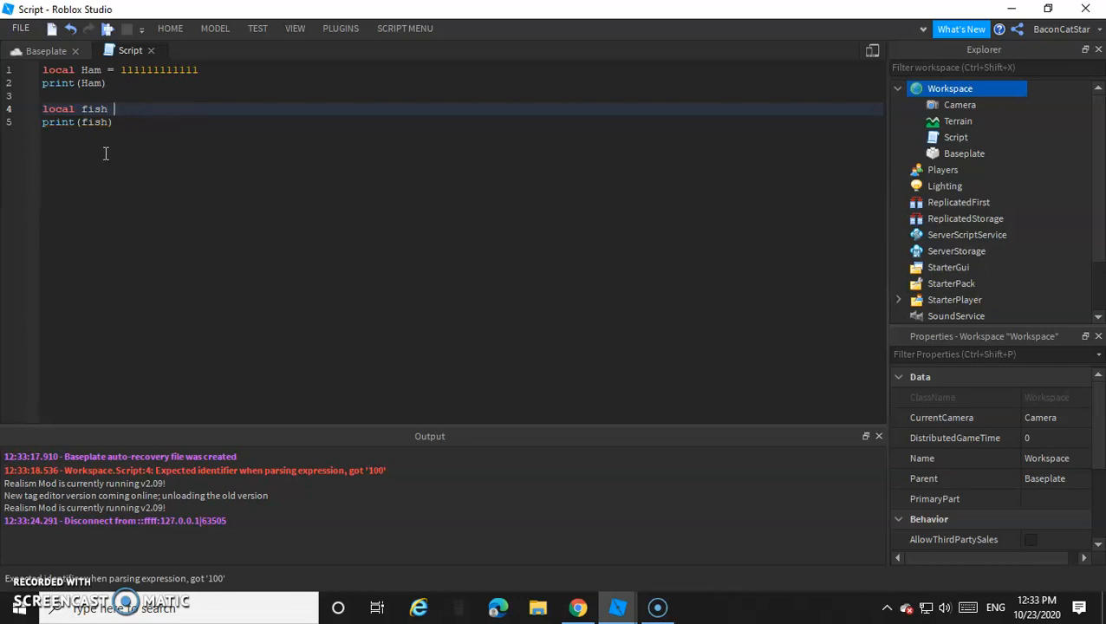
key("ctrl+a")
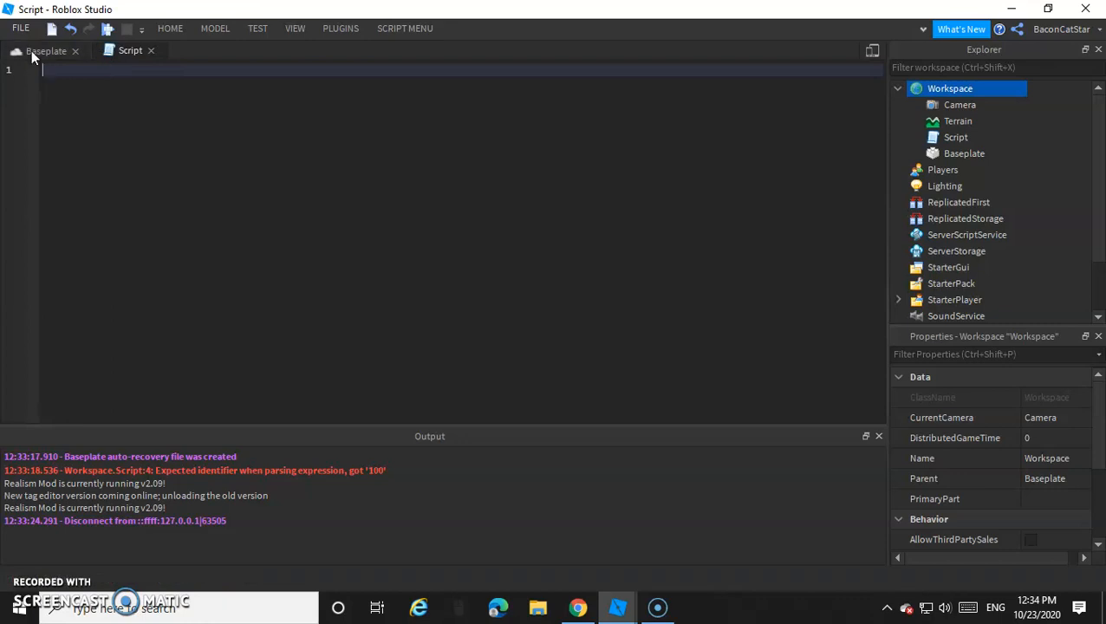
Insert a new Part into the world and reopen the empty script.
left_click(46, 51)
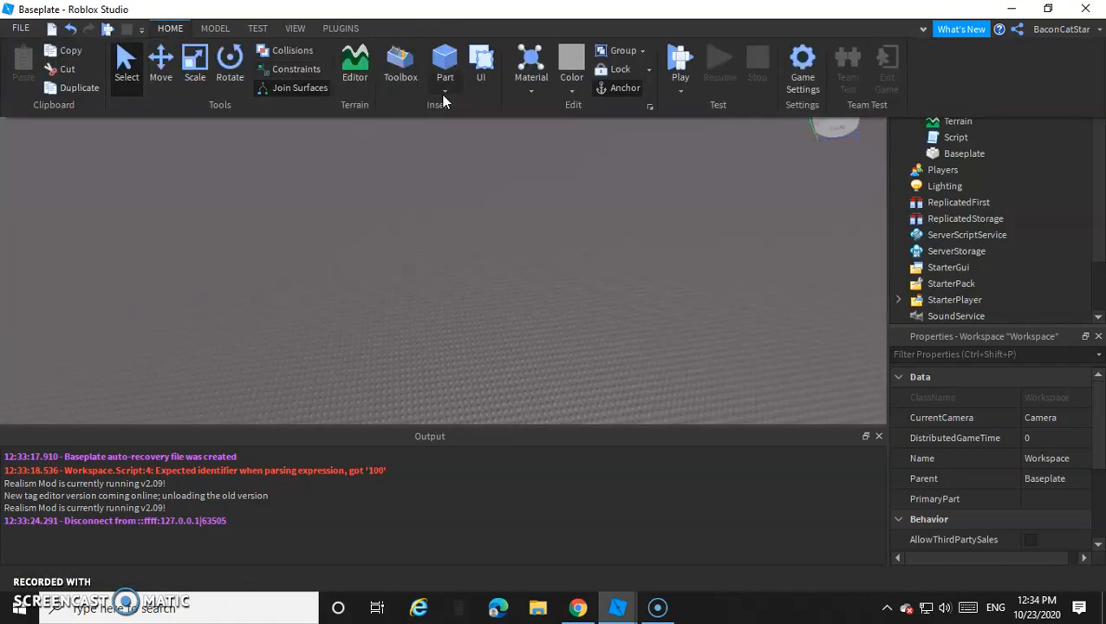
left_click(444, 61)
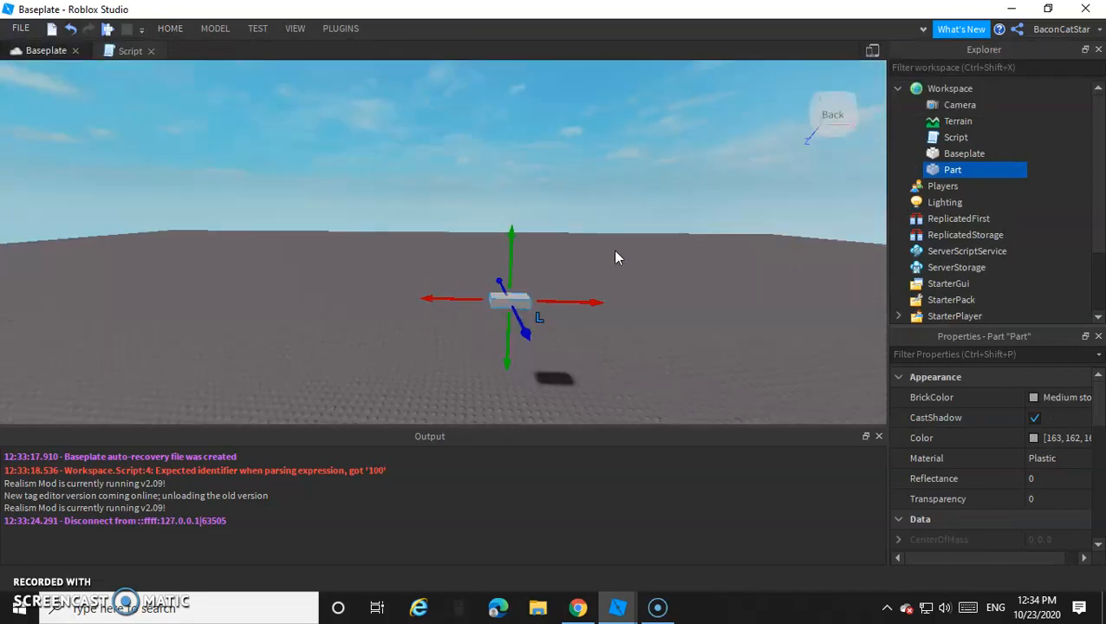
left_click(130, 50)
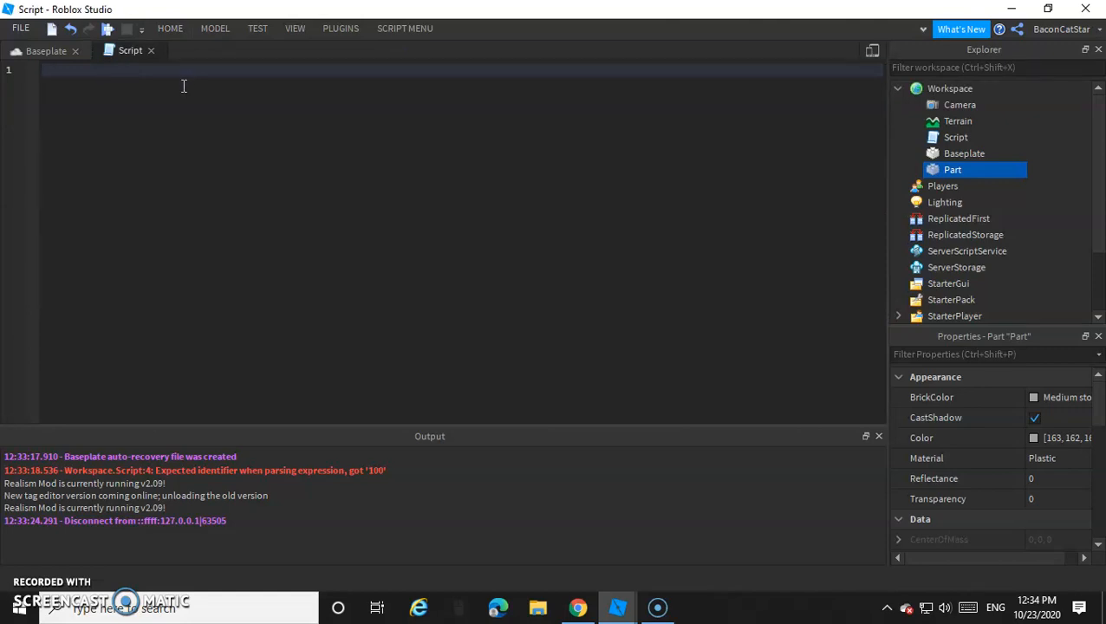
Declare local PartMaterial = "Neon" and PartTransparency = 0.5.
type("1")
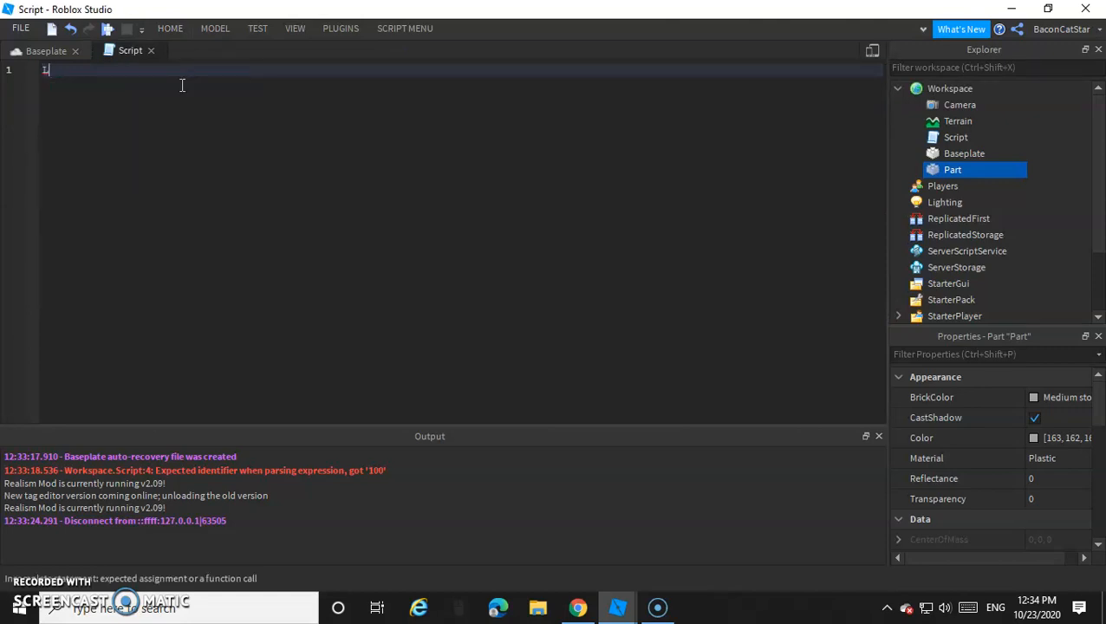
type("local")
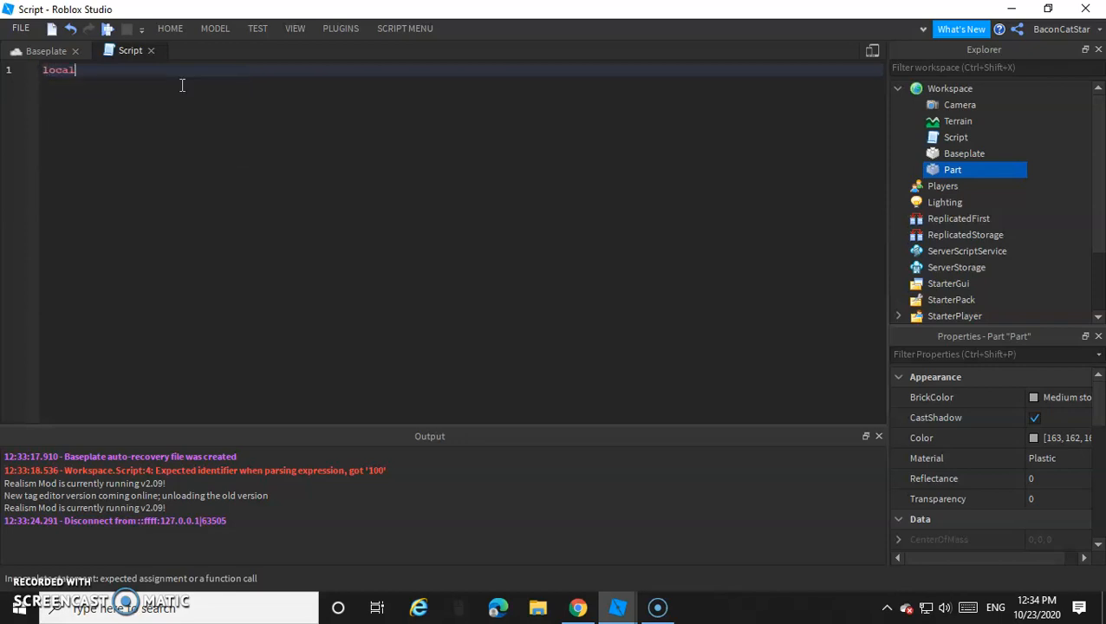
type("PartMate")
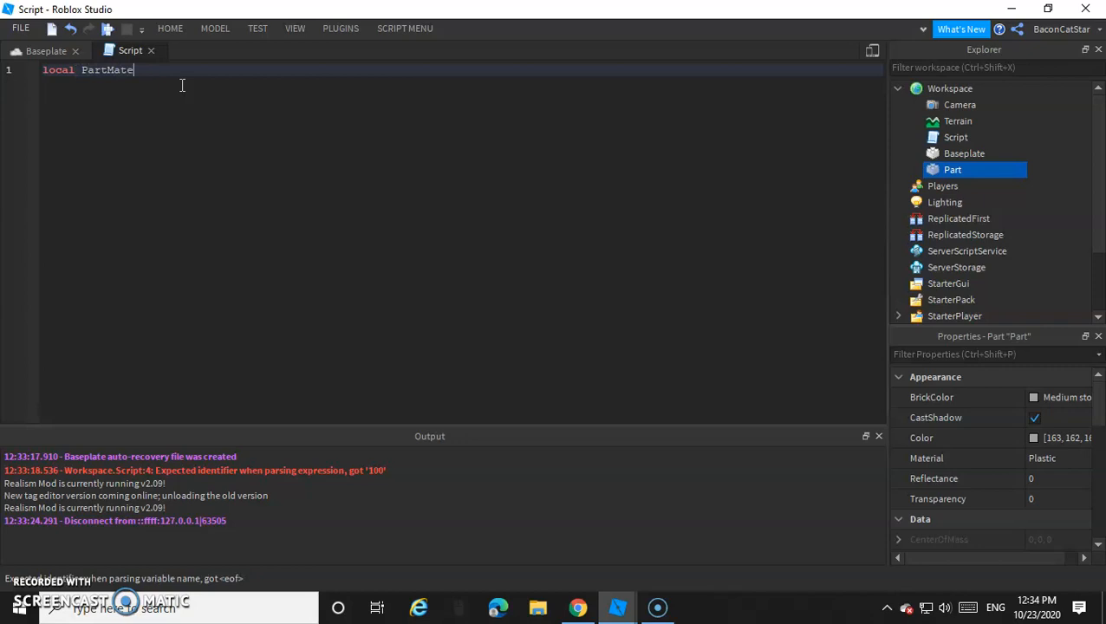
type("rial =")
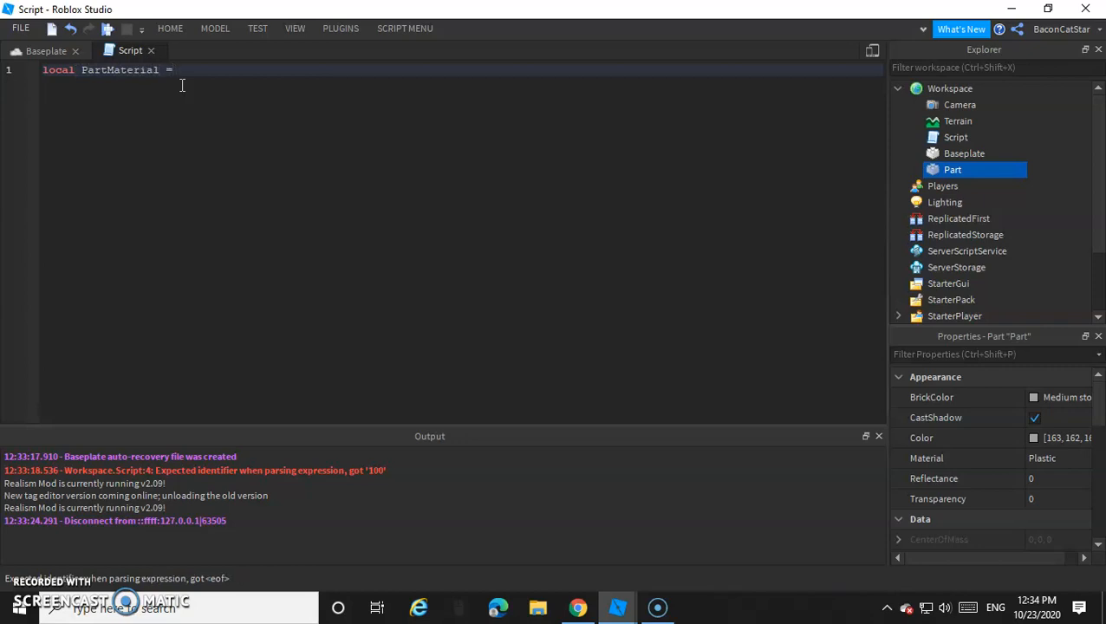
type("\"Neon\"")
type("local")
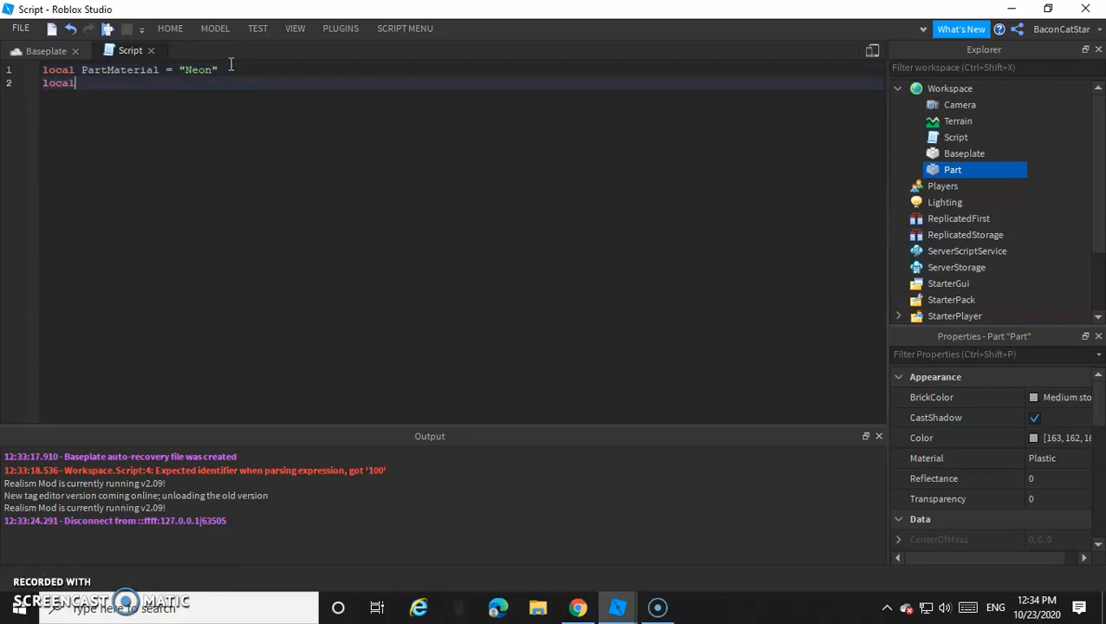
type("PartTranspare")
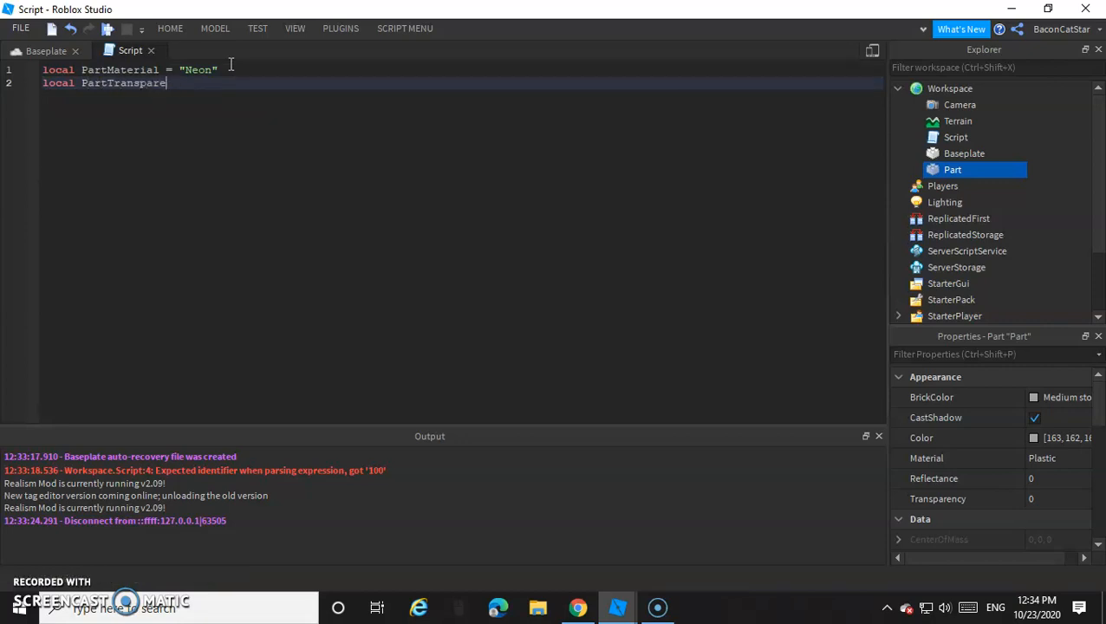
type("ncy =")
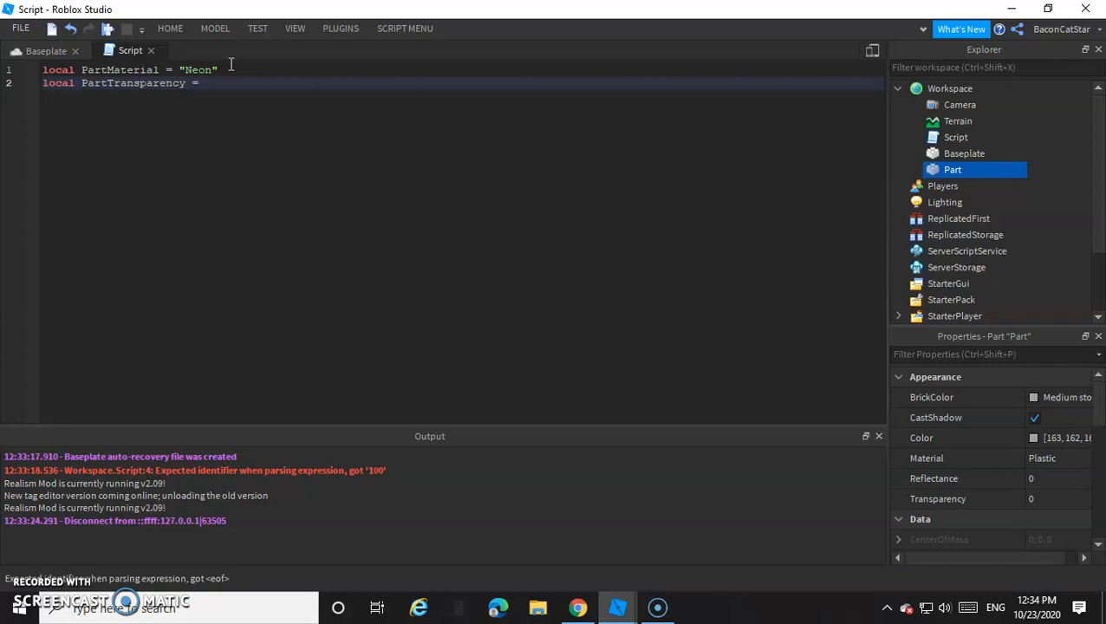
type("0.5")
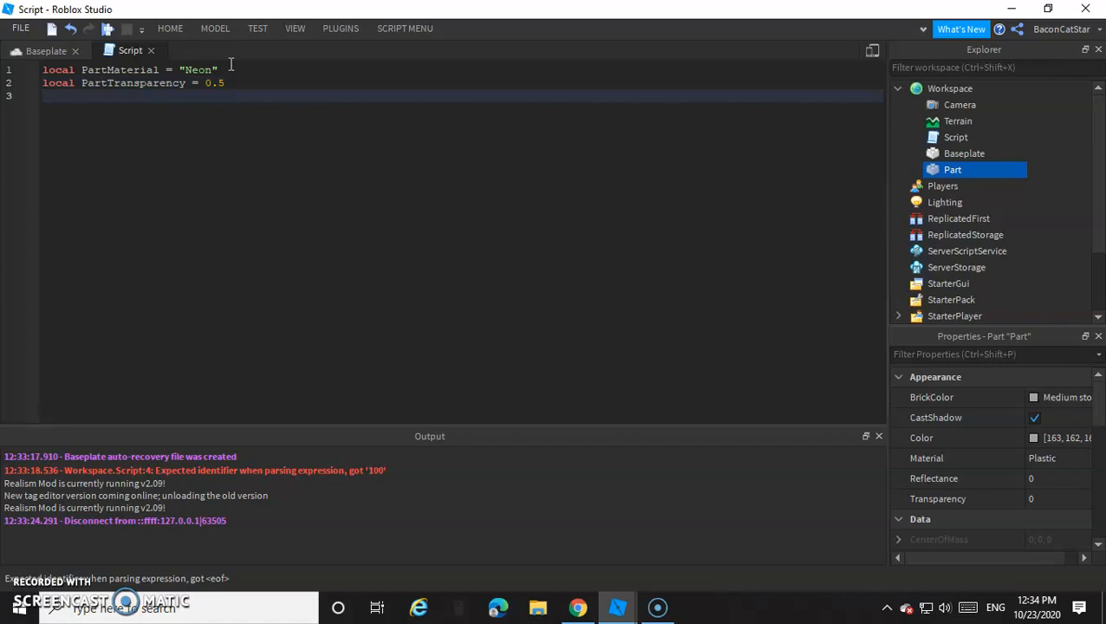
Declare local AnchoredOff = false, briefly checking the scene view.
type("local ANchored")
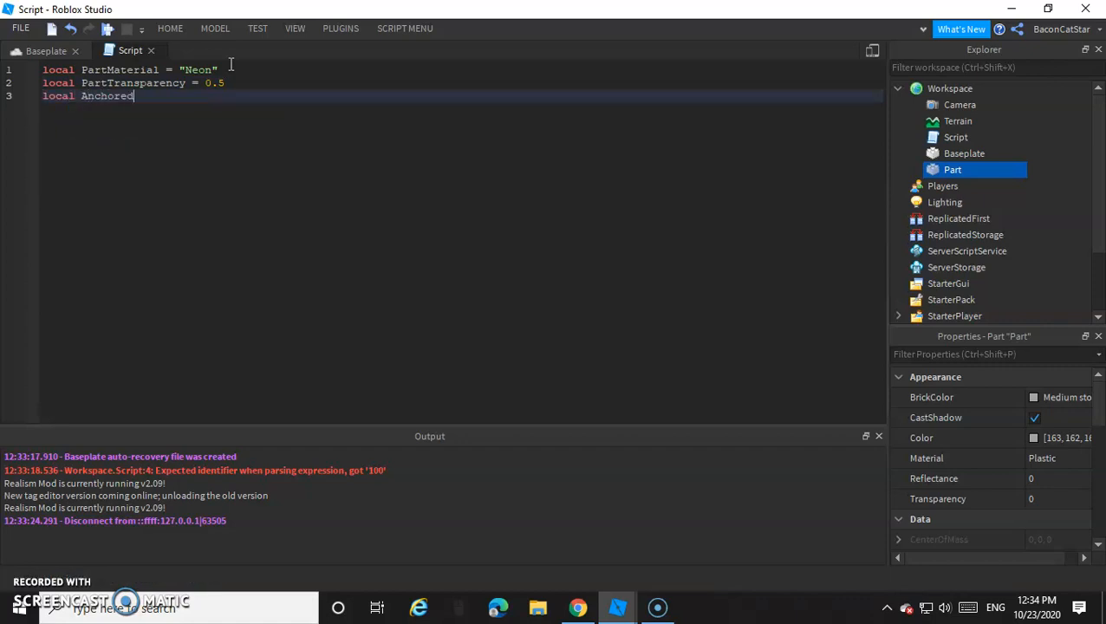
type("Off =")
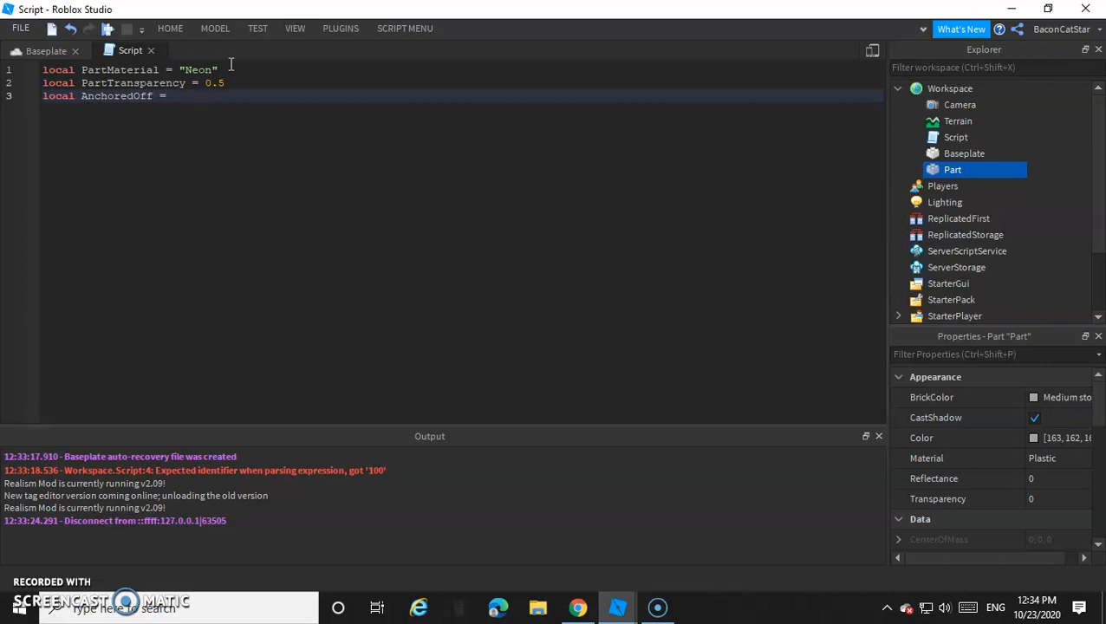
type("false")
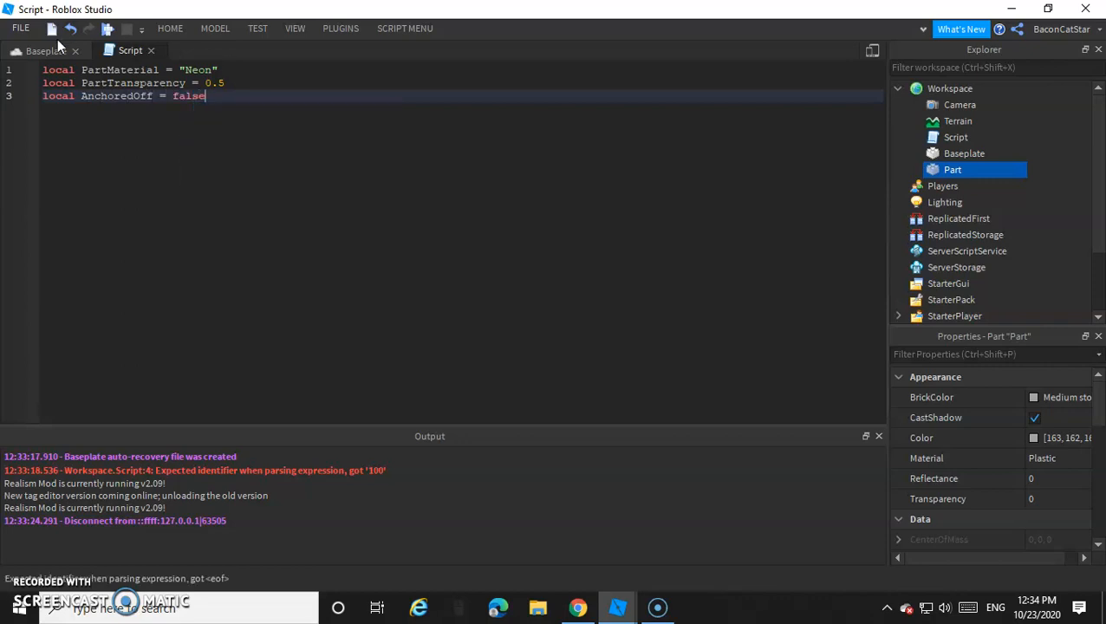
left_click(46, 51)
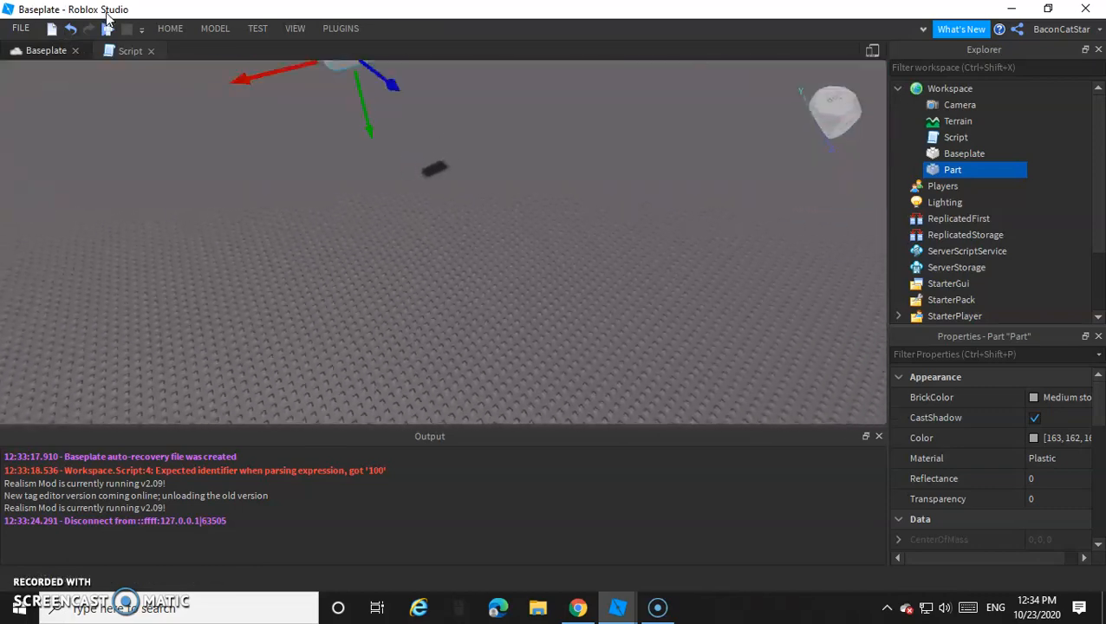
left_click(129, 50)
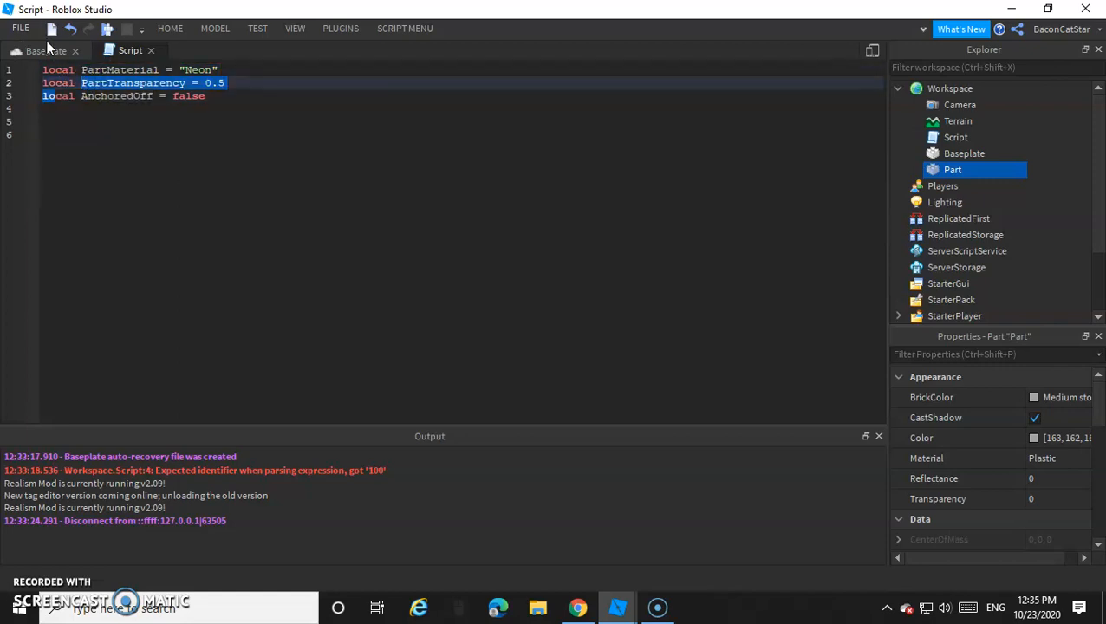
Start and stop a play test of the three-variable script, then deselect the Part.
left_click(32, 51)
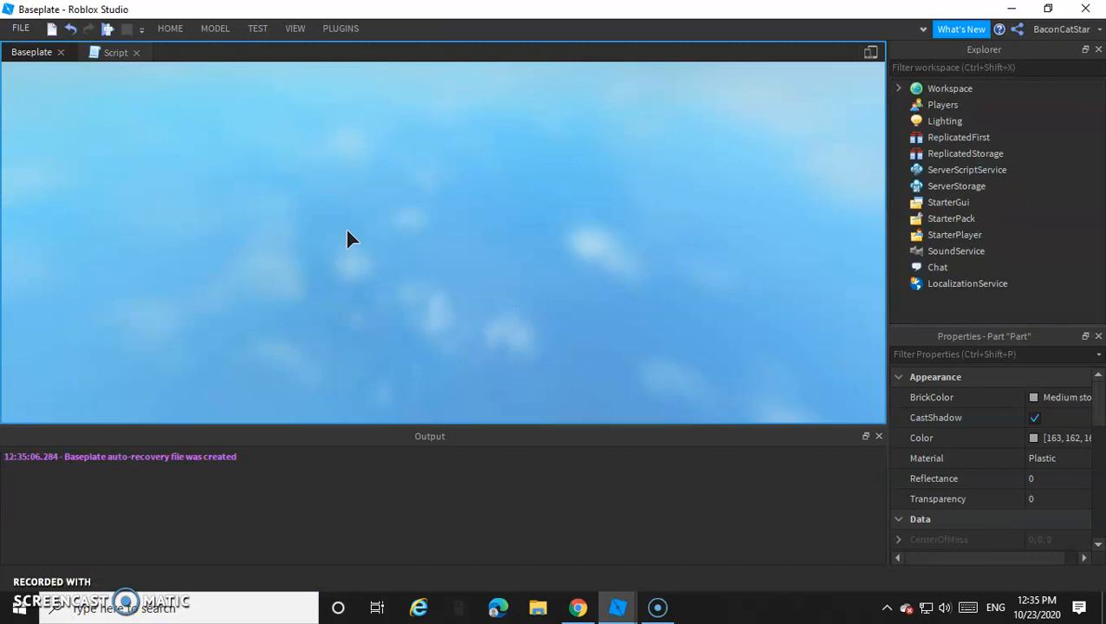
left_click(107, 29)
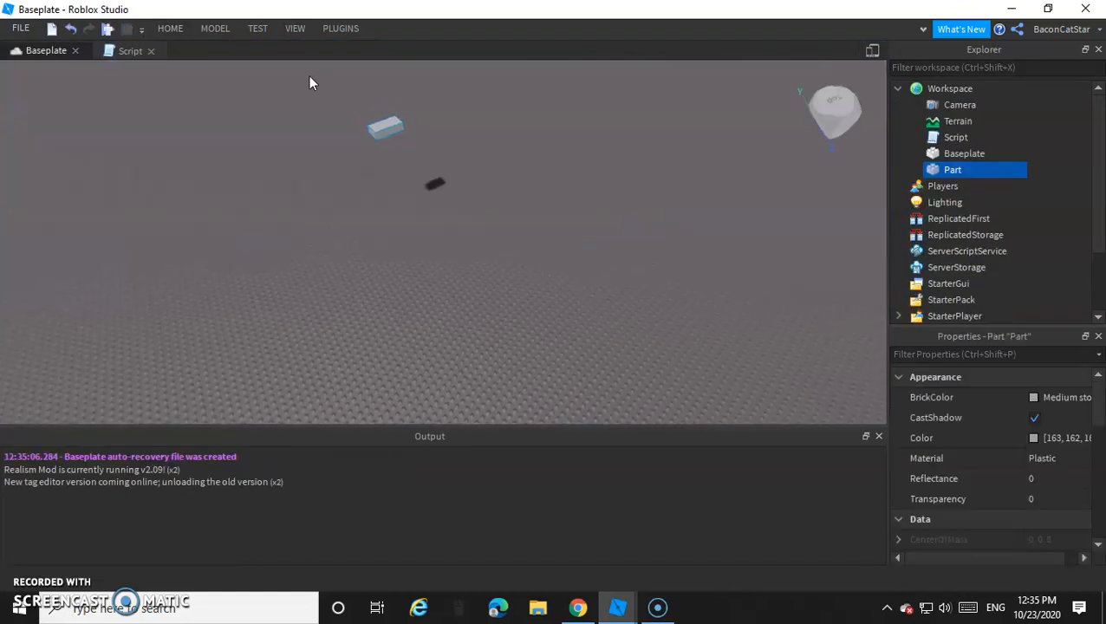
left_click(170, 28)
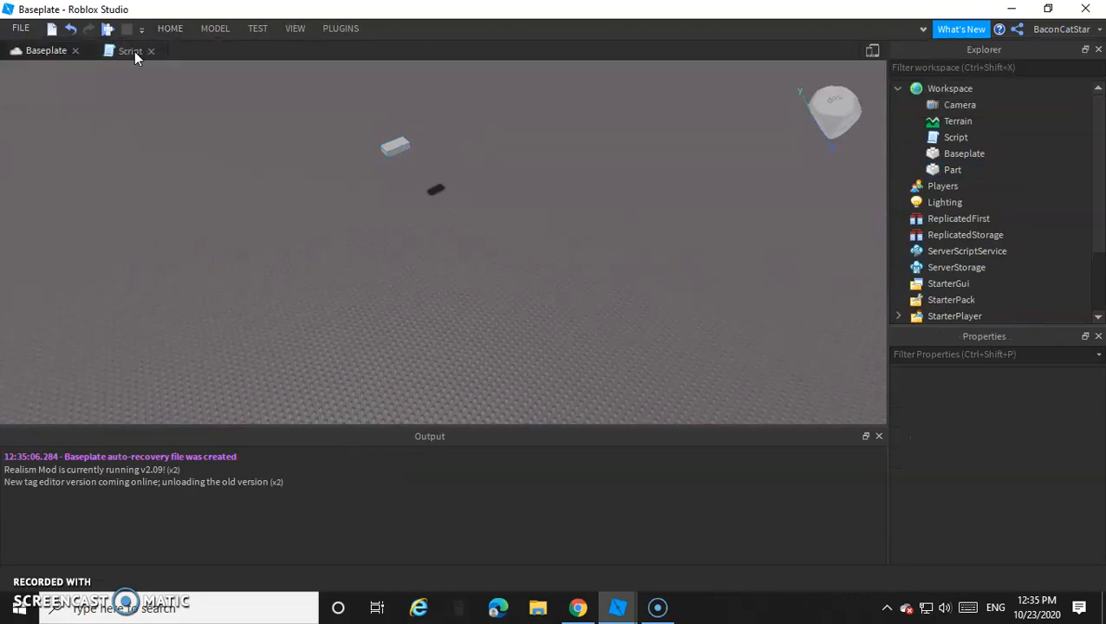
Type game.Workspace.Part.Material on line 6 and select Part to view its properties.
left_click(130, 49)
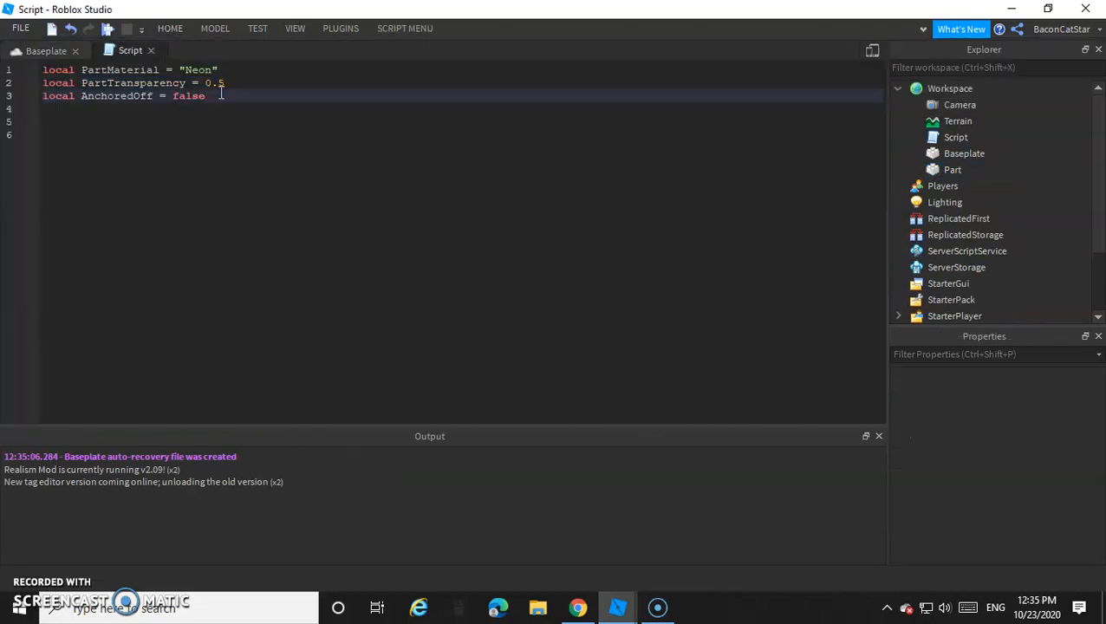
type("game.")
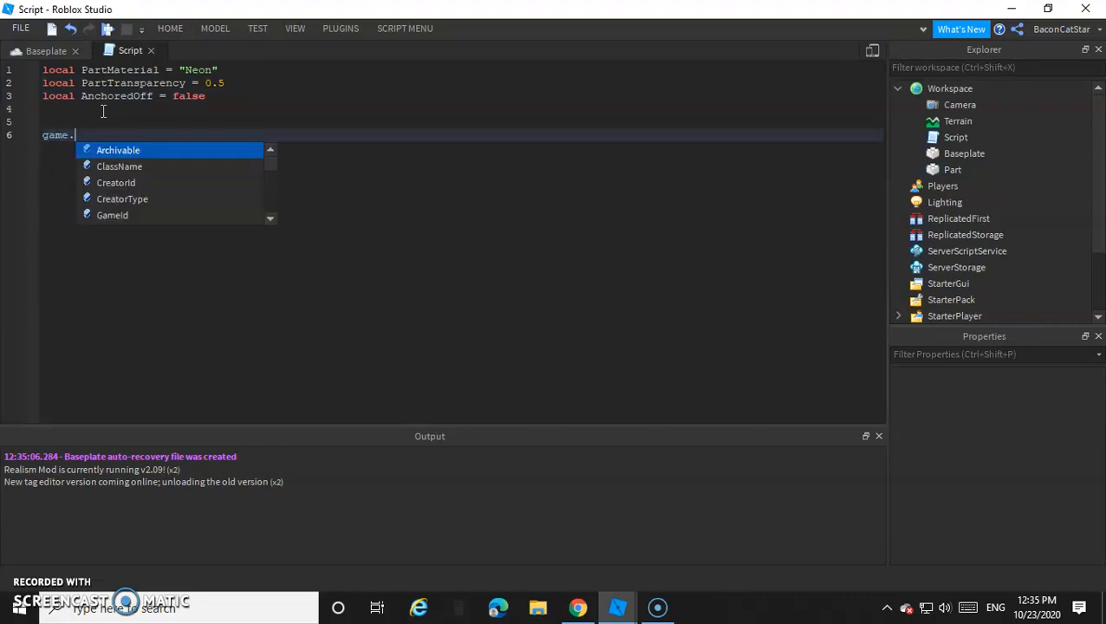
type("Workspace.")
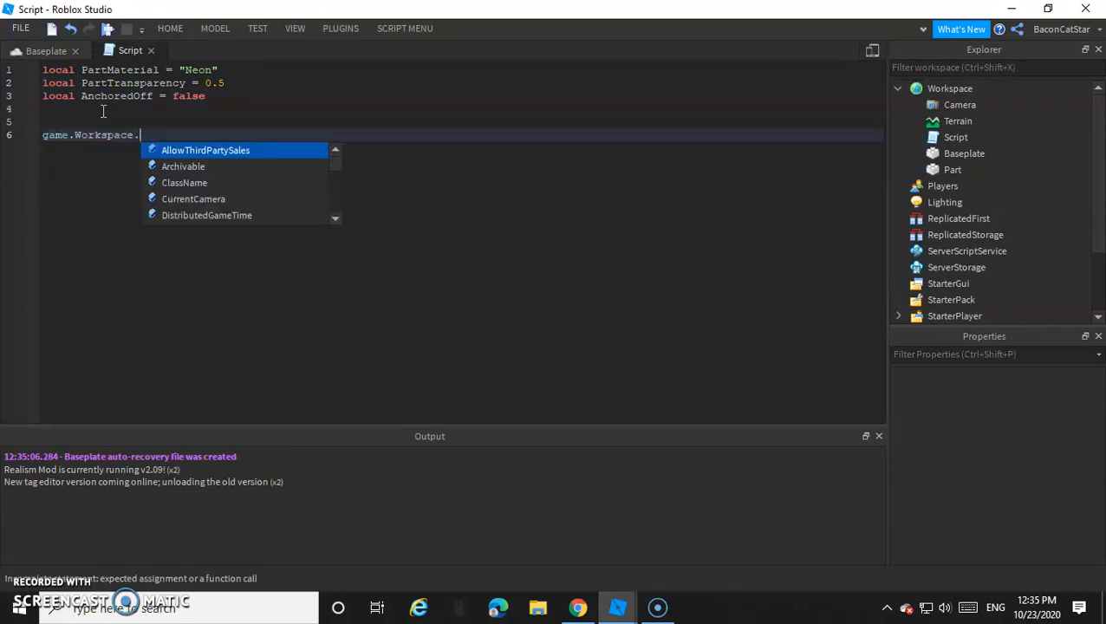
type("Part")
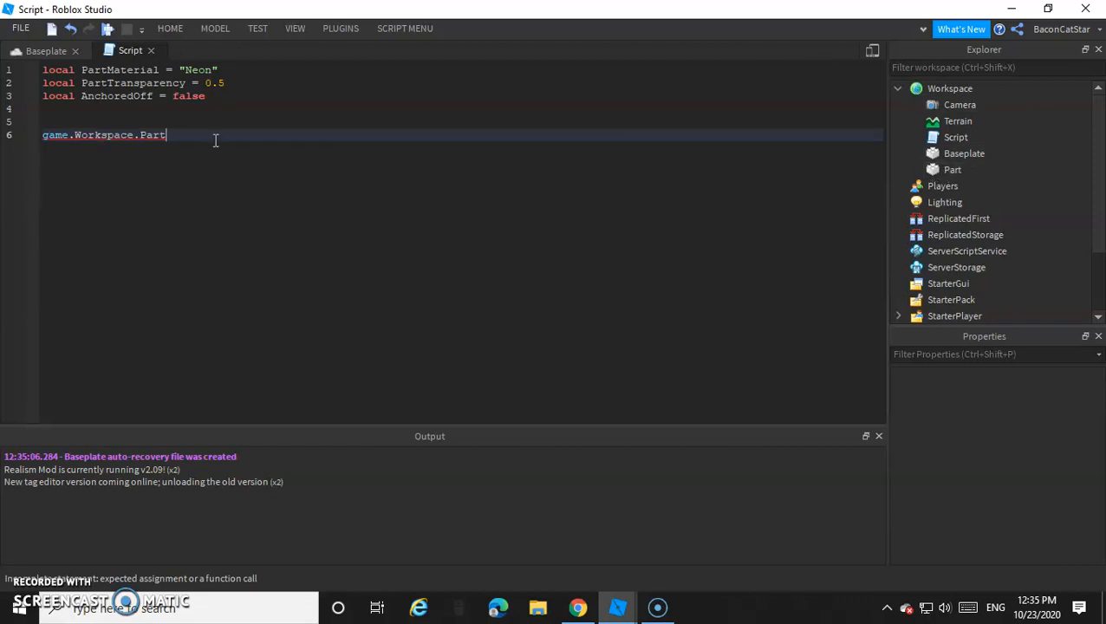
type(".")
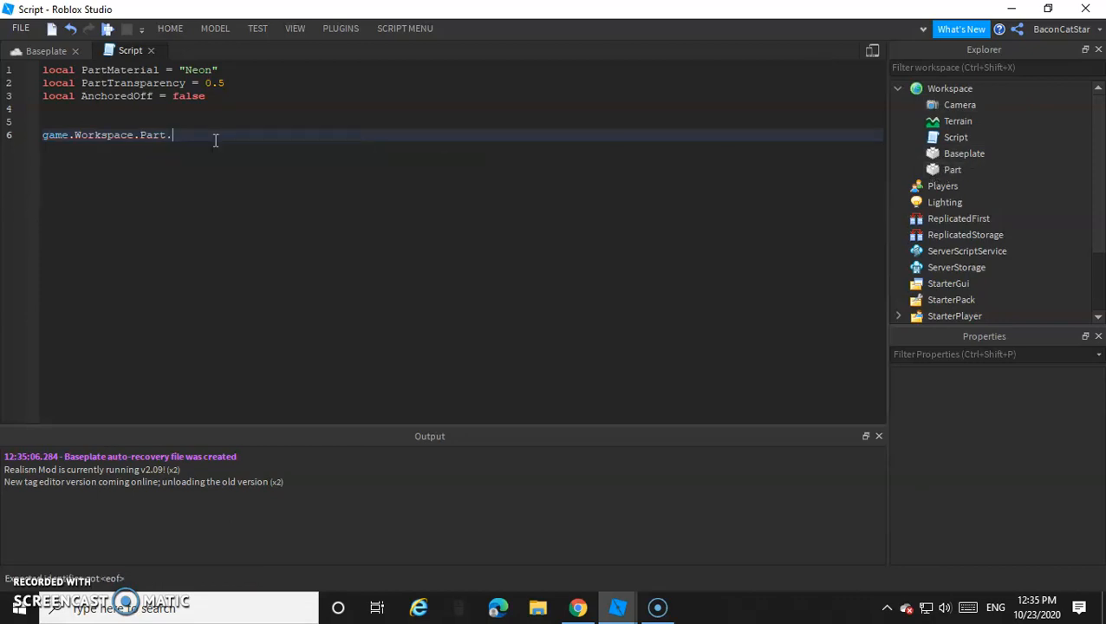
type("m")
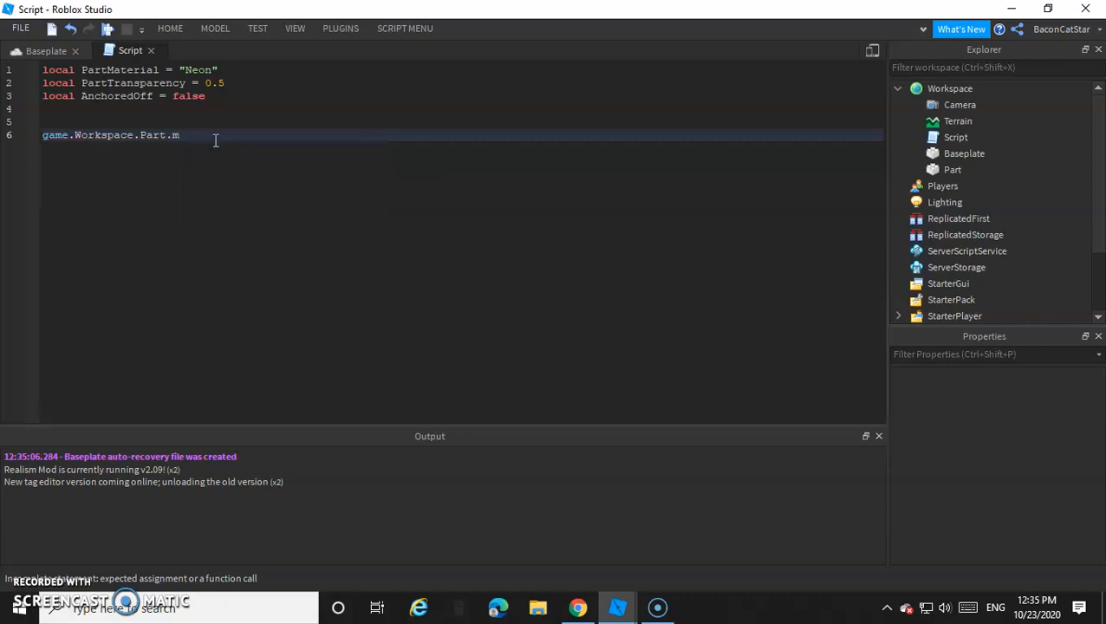
type("aterial")
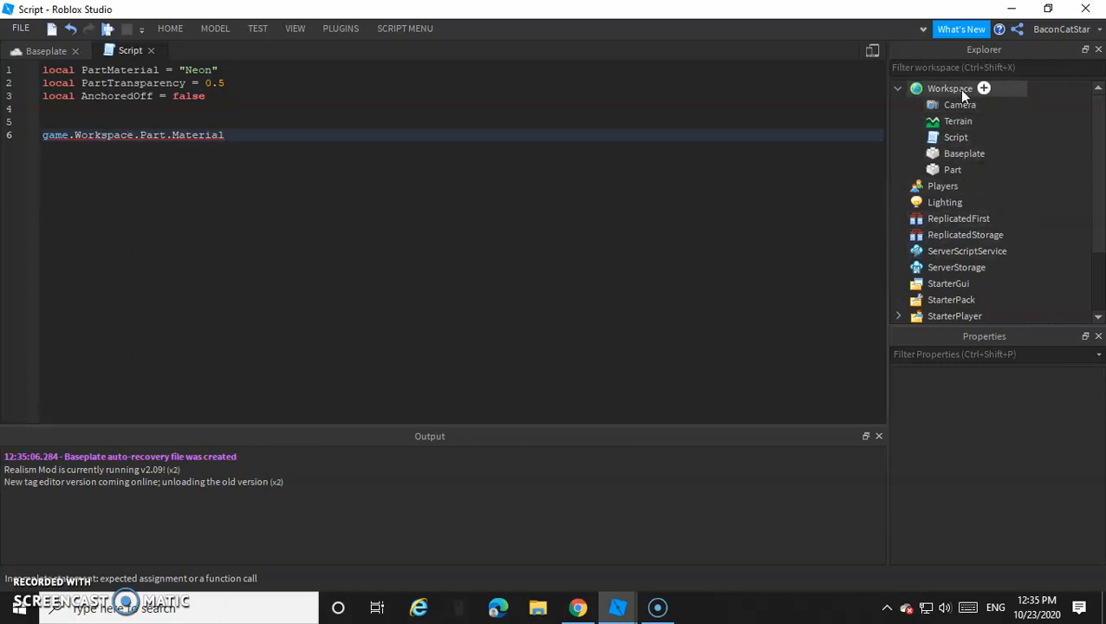
mouse_move(942, 185)
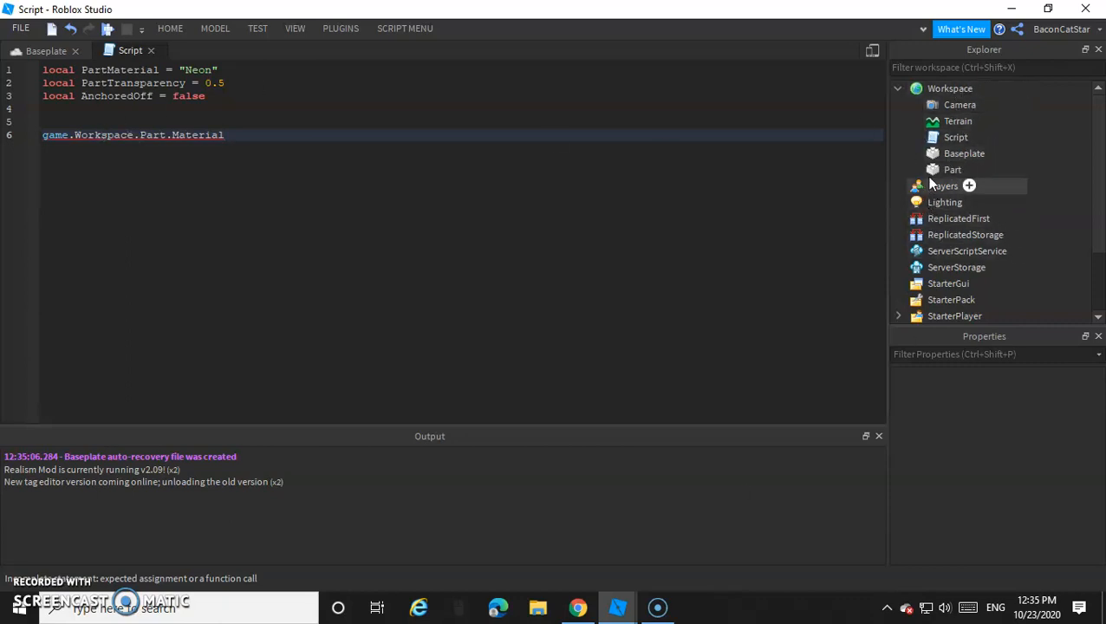
left_click(953, 169)
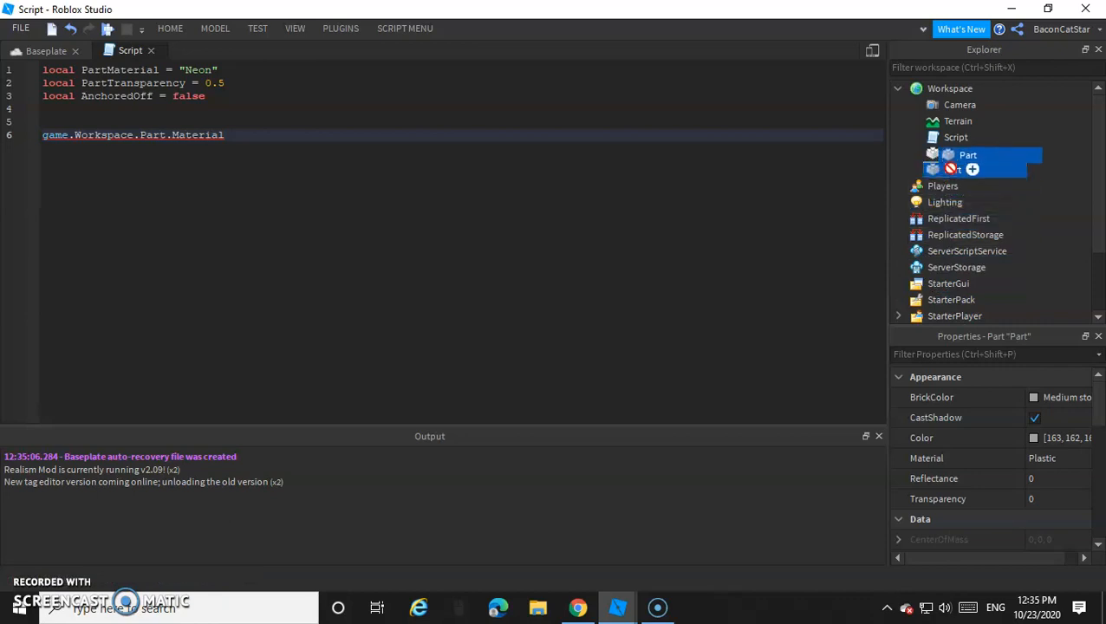
left_click(46, 50)
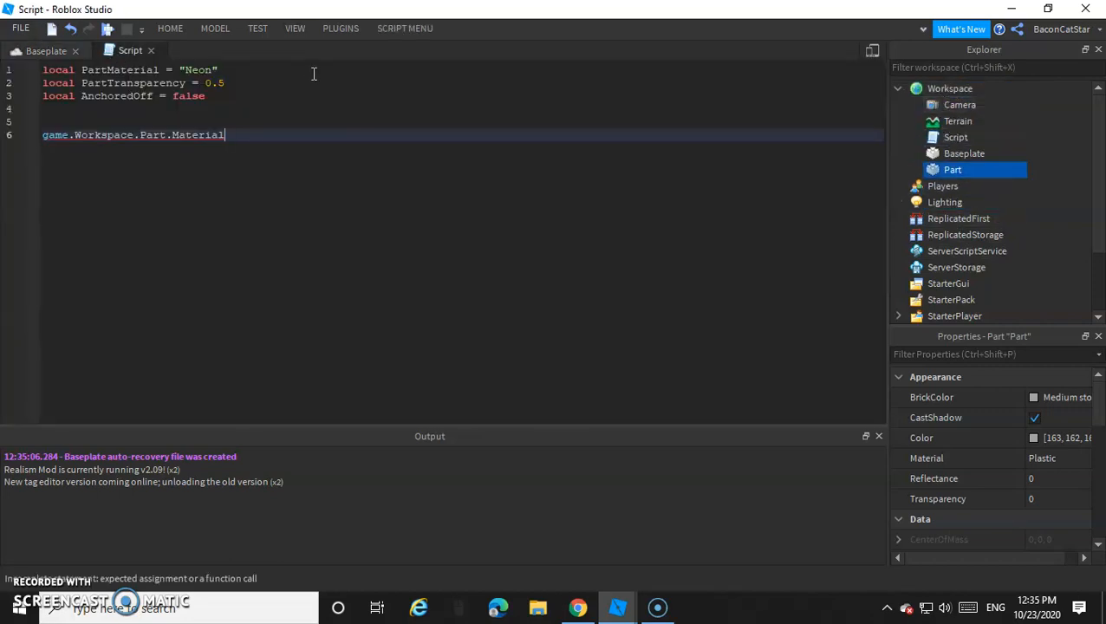
Assign PartMaterial to the Part's Material, followed by a 5-second wait.
type(".")
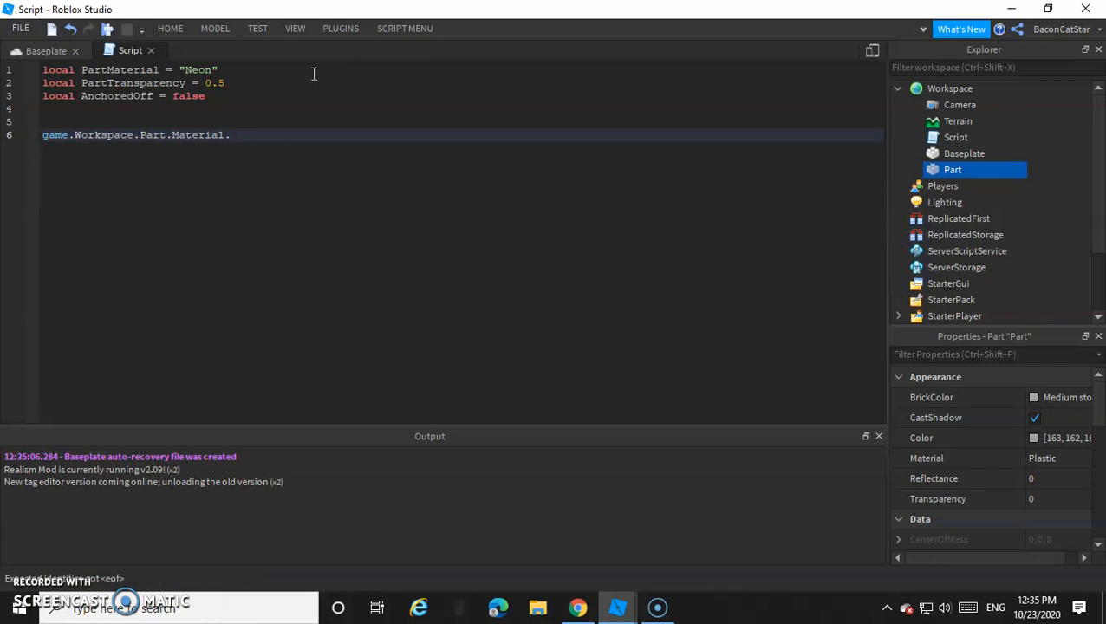
type("=")
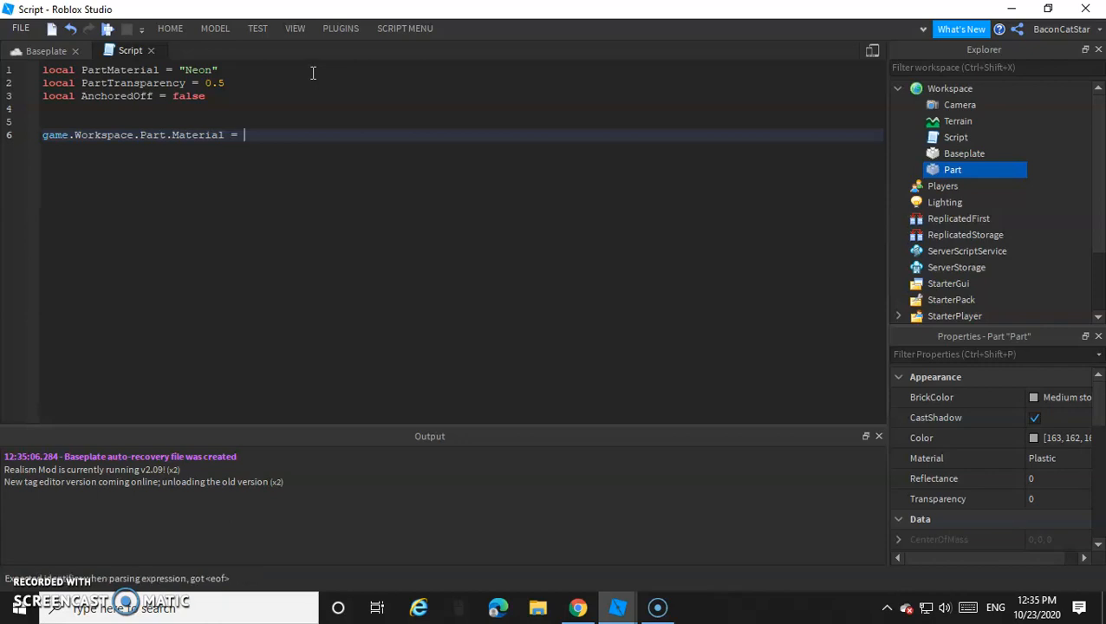
type("PartMaterial")
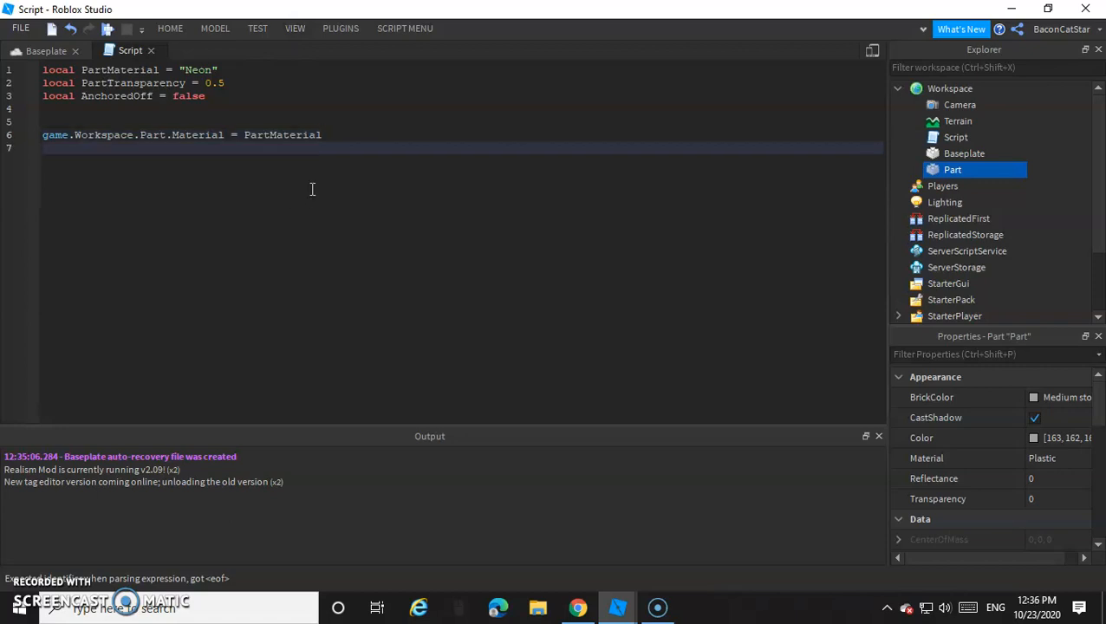
type("wait(4)")
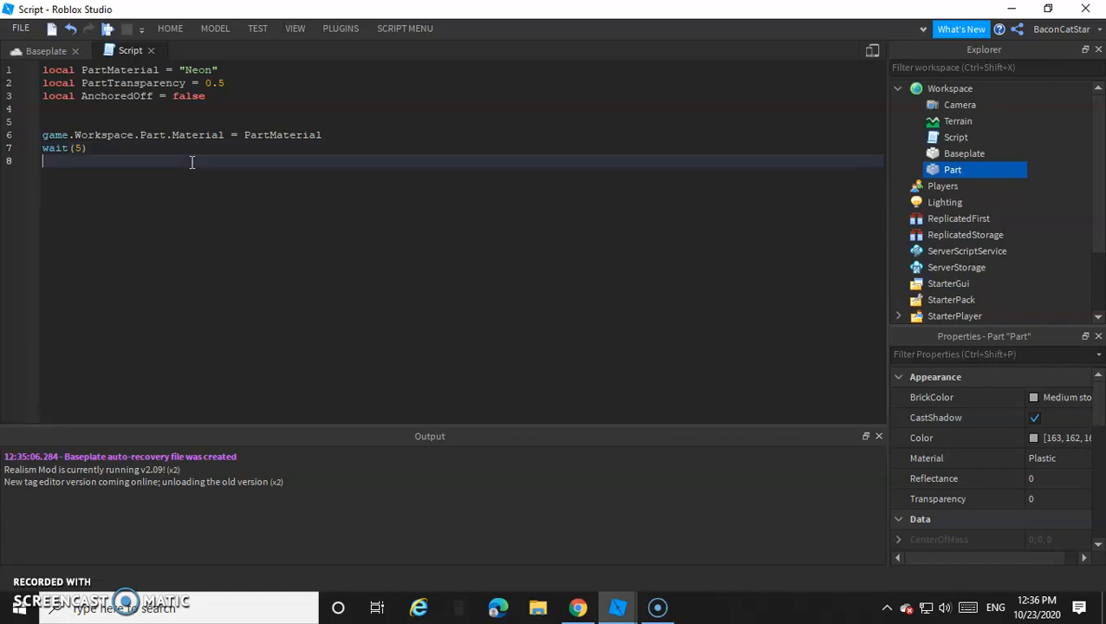
Add game.Workspace.Part.Transparency = PartTransparency, completing the name via autocomplete.
type("game.WEo")
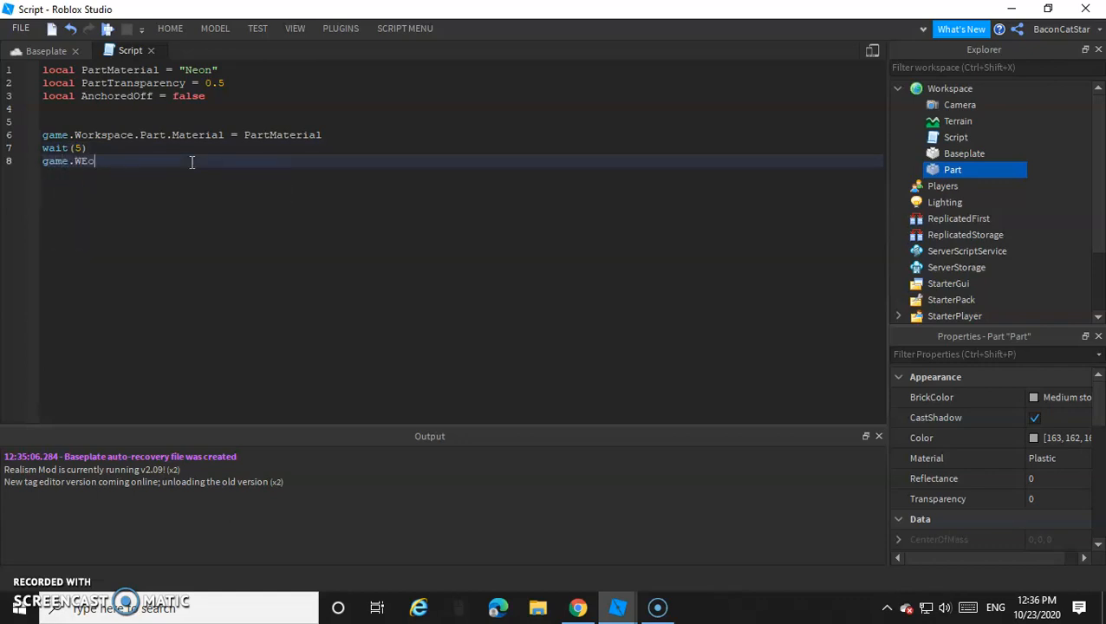
type("Workspace")
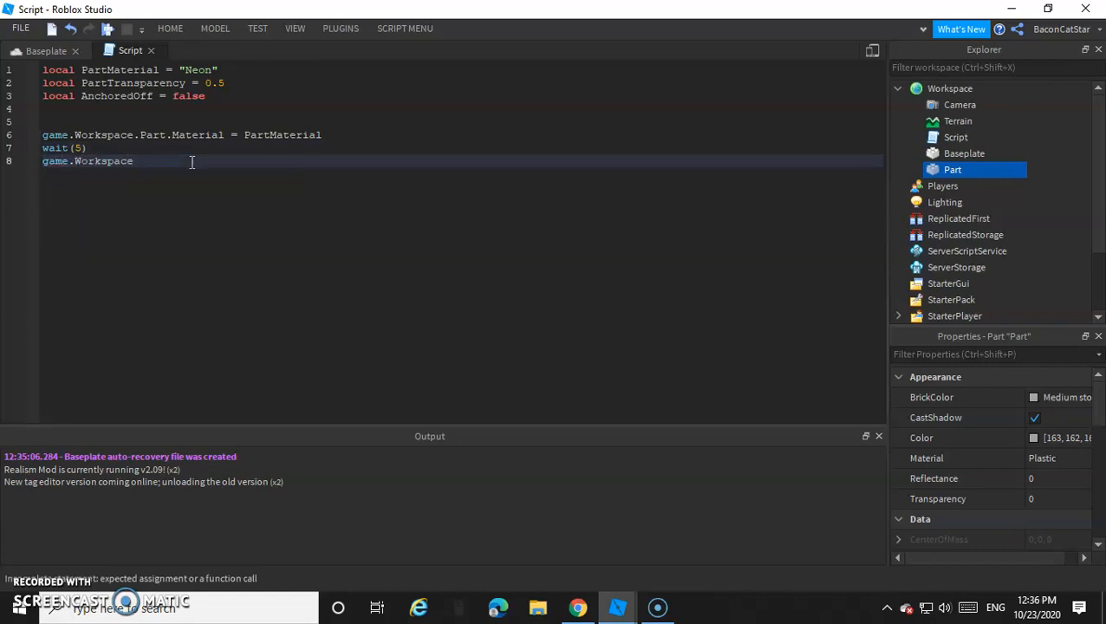
type(".Part.")
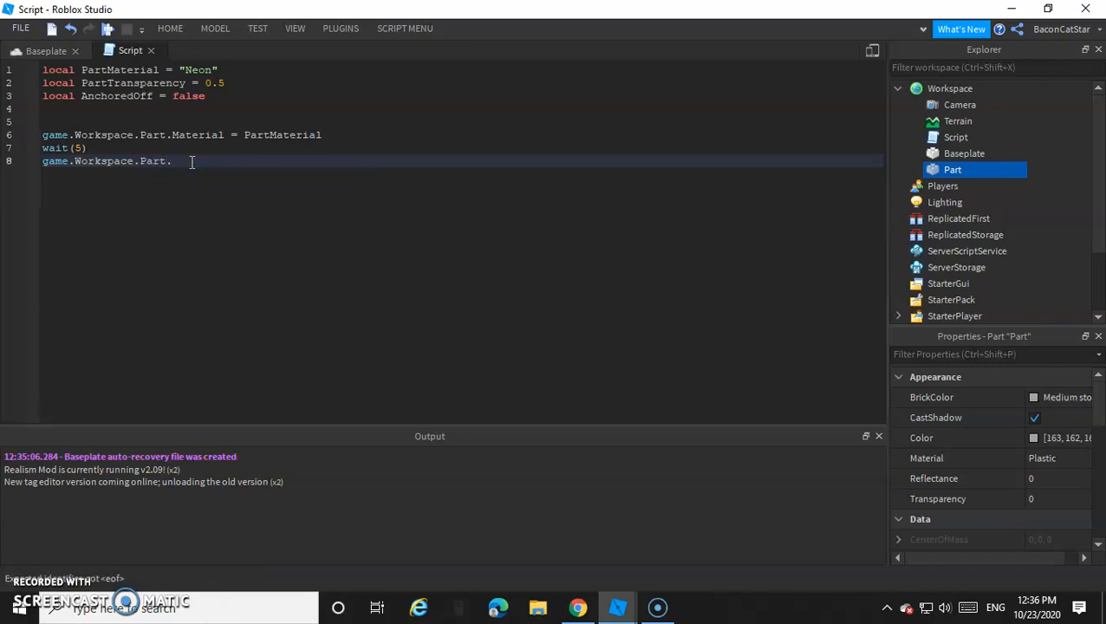
type("Transparency =")
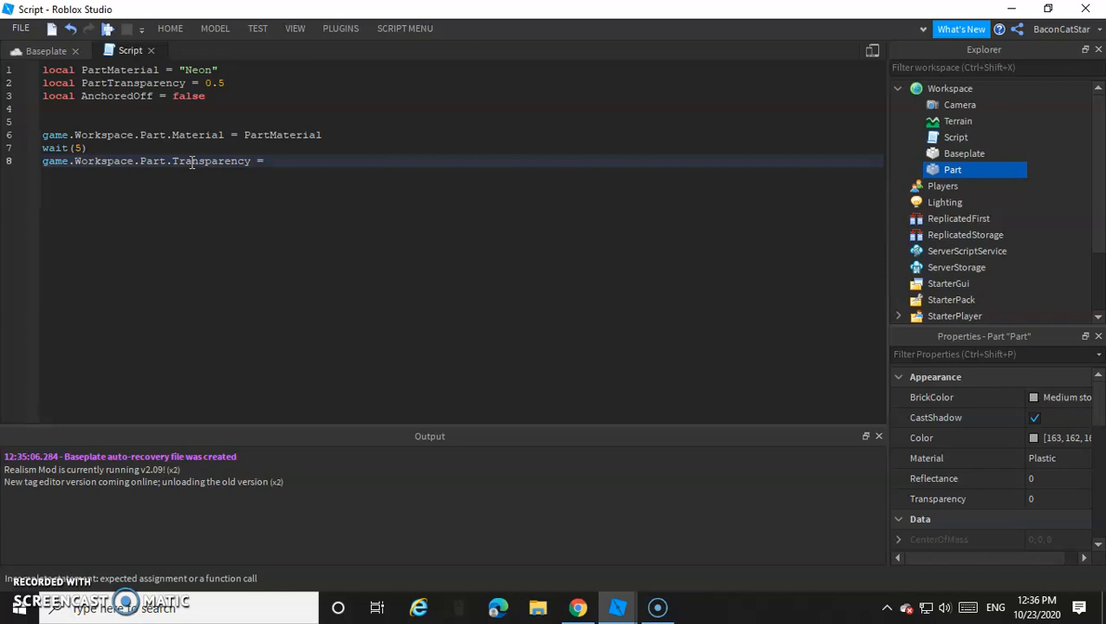
type("PartTransparency")
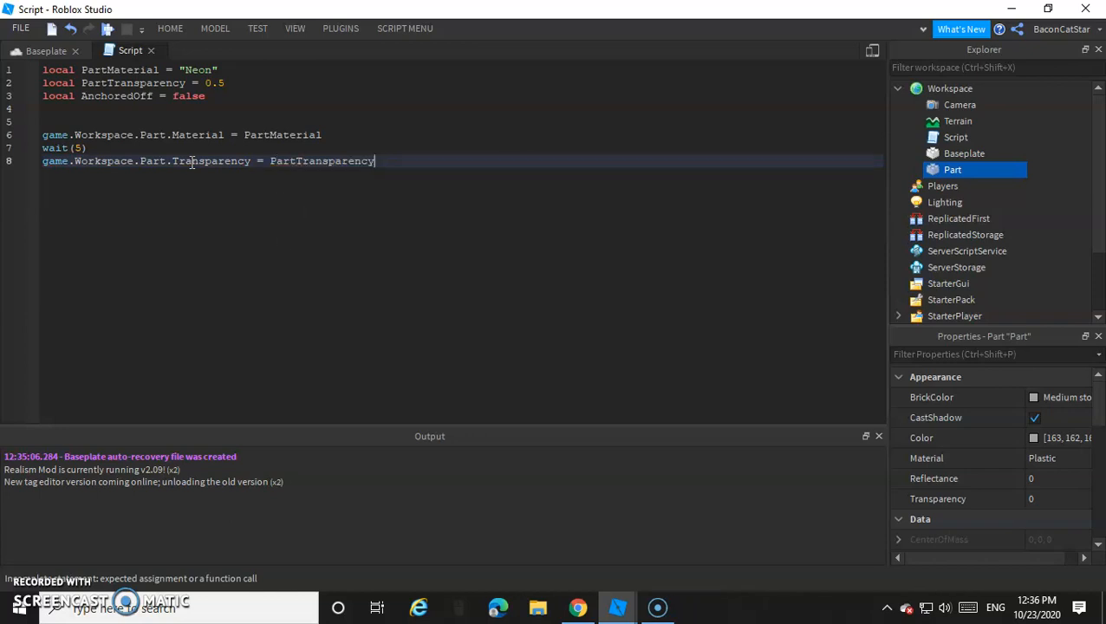
double_click(212, 82)
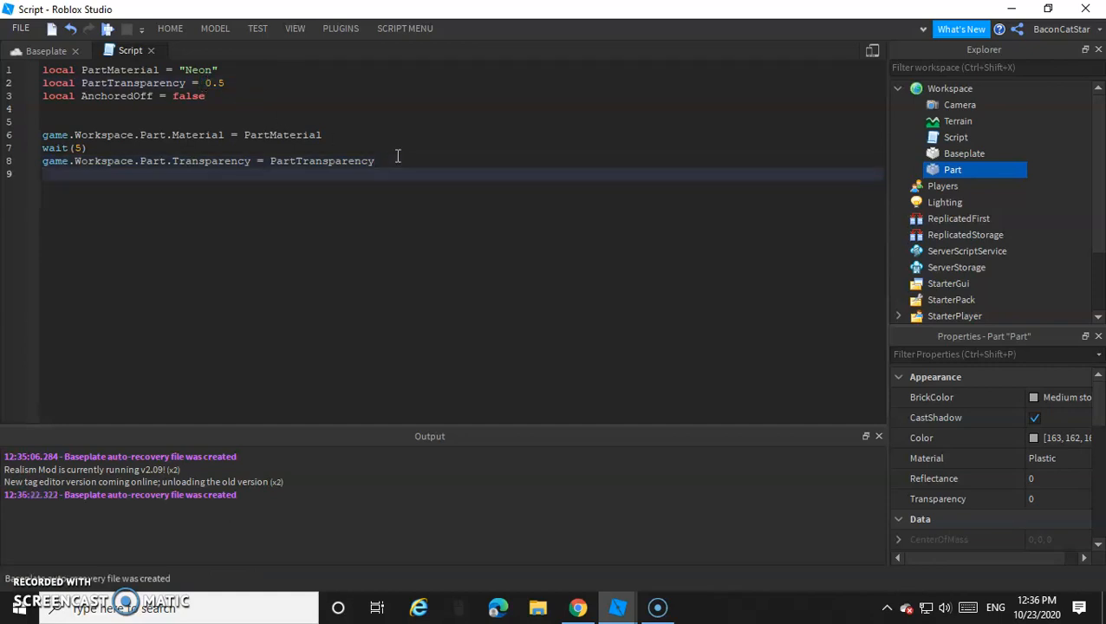
Add wait(5) and game.Workspace.Part.Anchored = AnchoredOff on lines 9 and 10.
type("wait()")
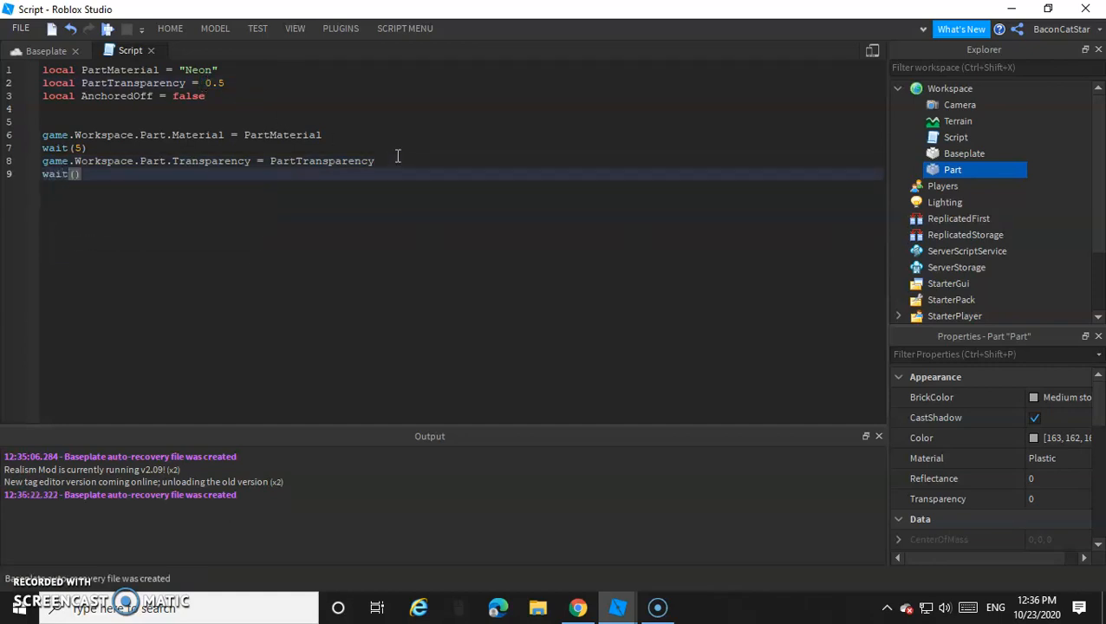
type("5")
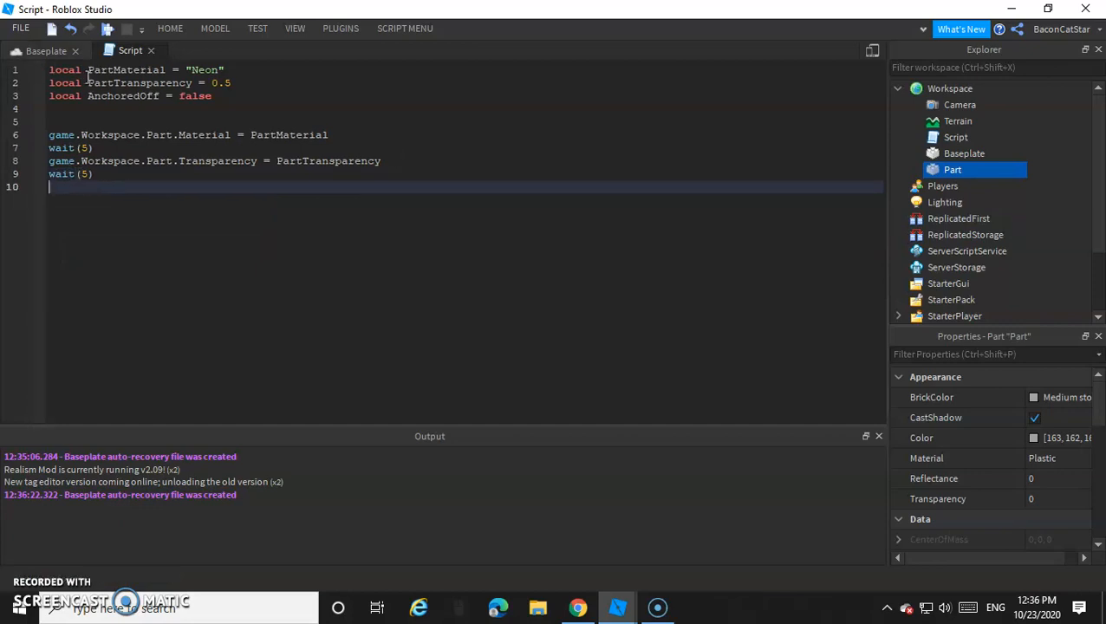
type("game.Workspace")
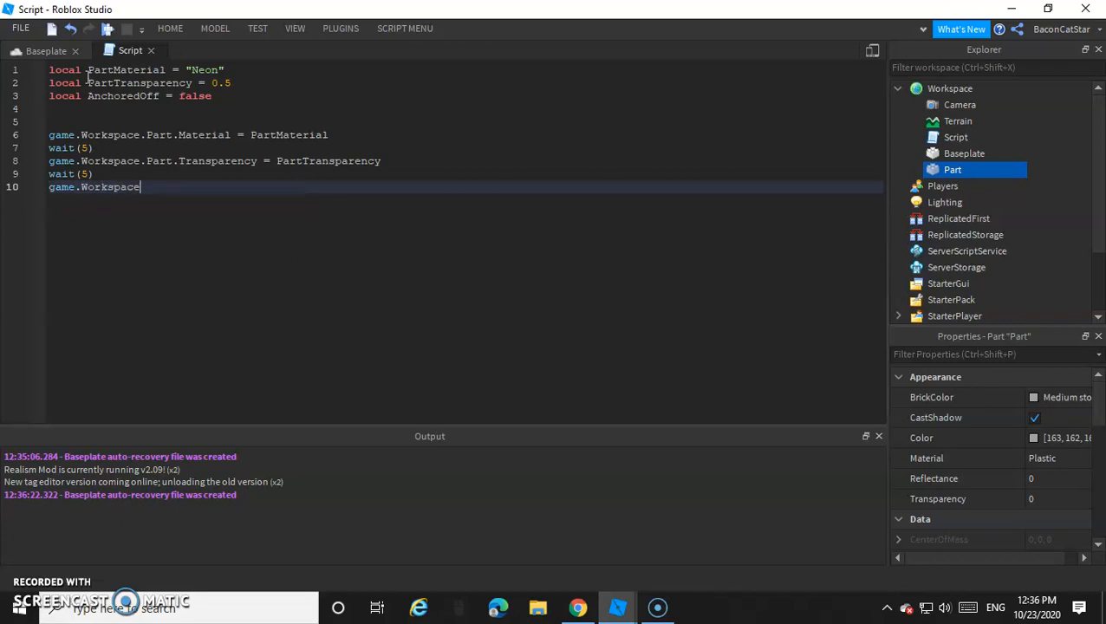
type(".")
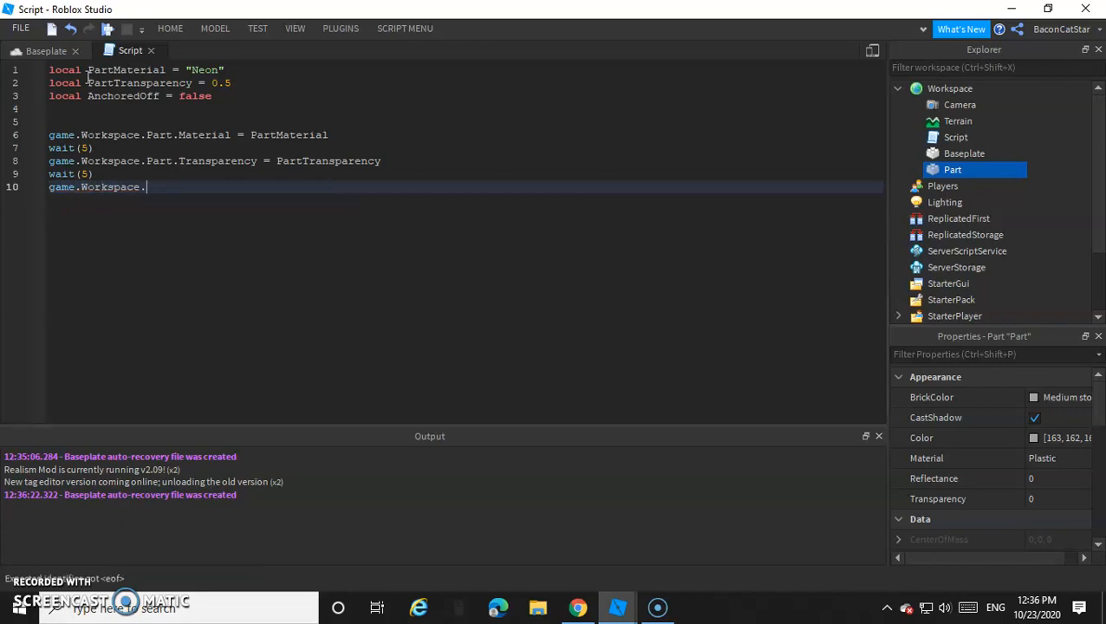
type("Part")
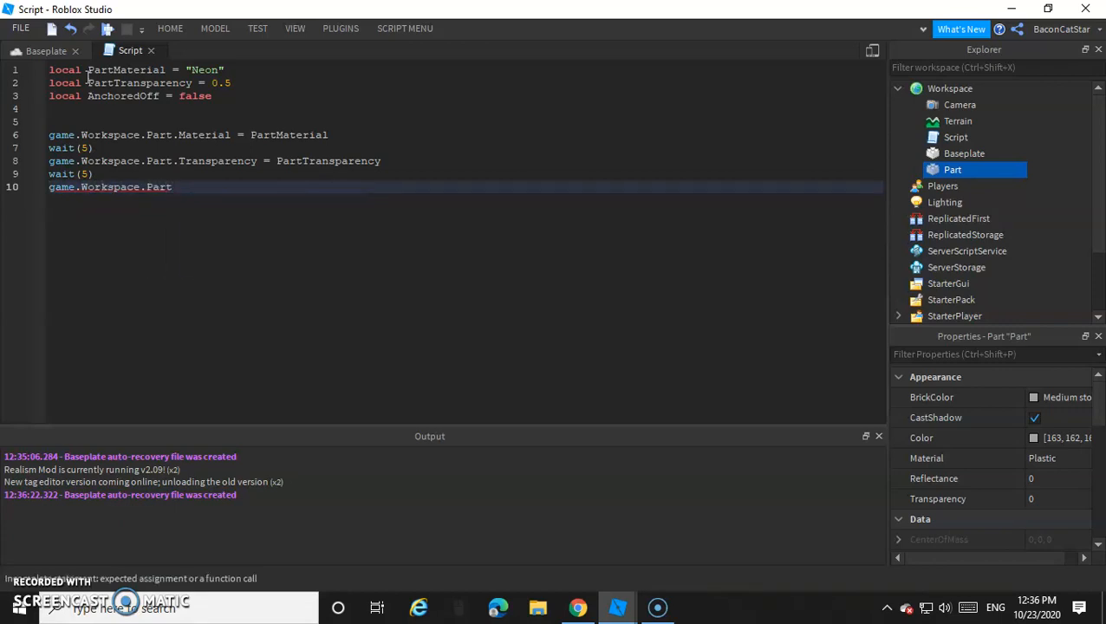
type("Anchored = AnchoredOff")
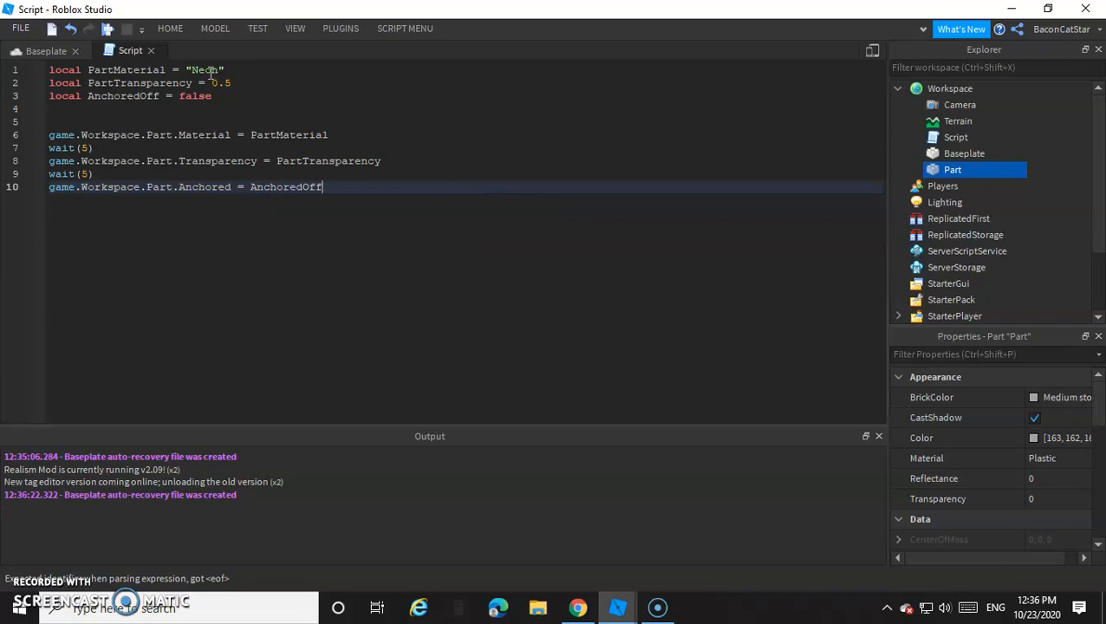
double_click(204, 186)
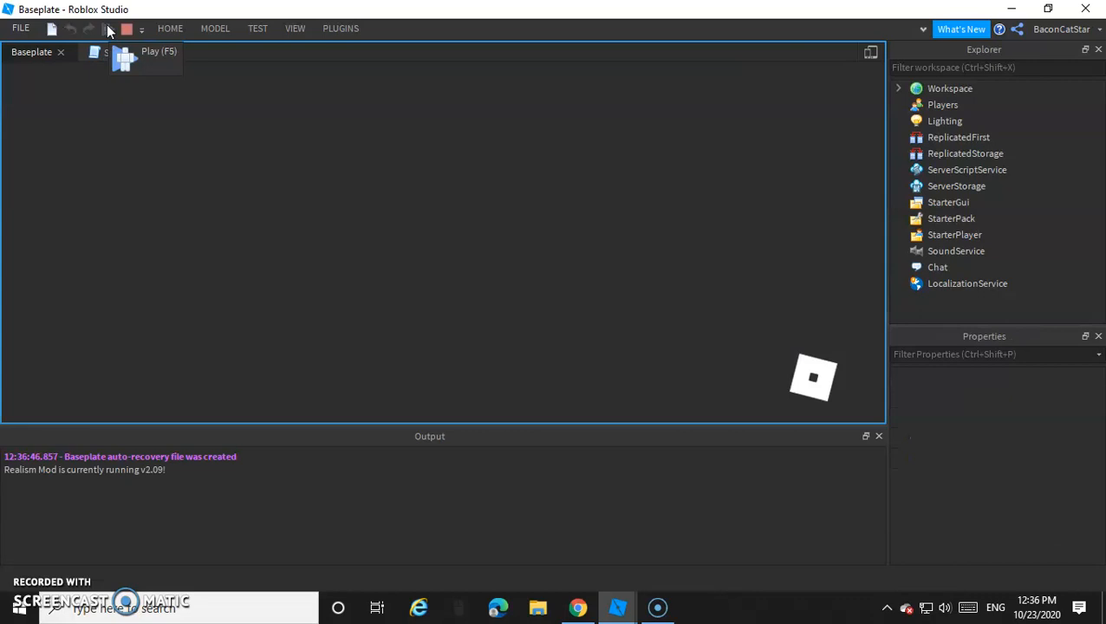
Playtest the place to watch the script change the Part, then stop the test.
left_click(123, 59)
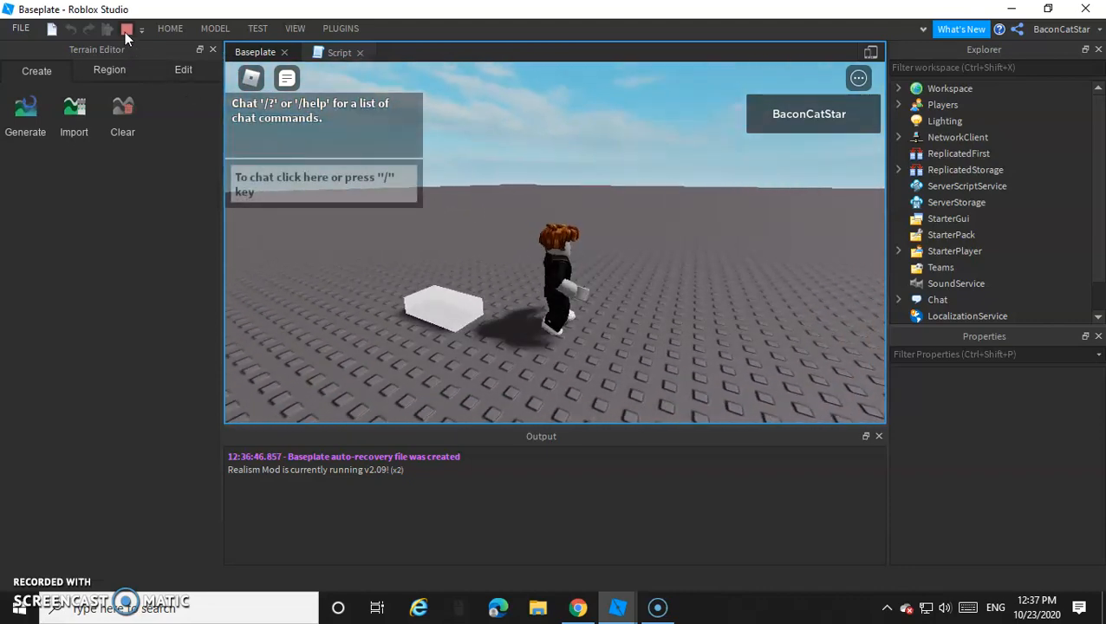
left_click(126, 29)
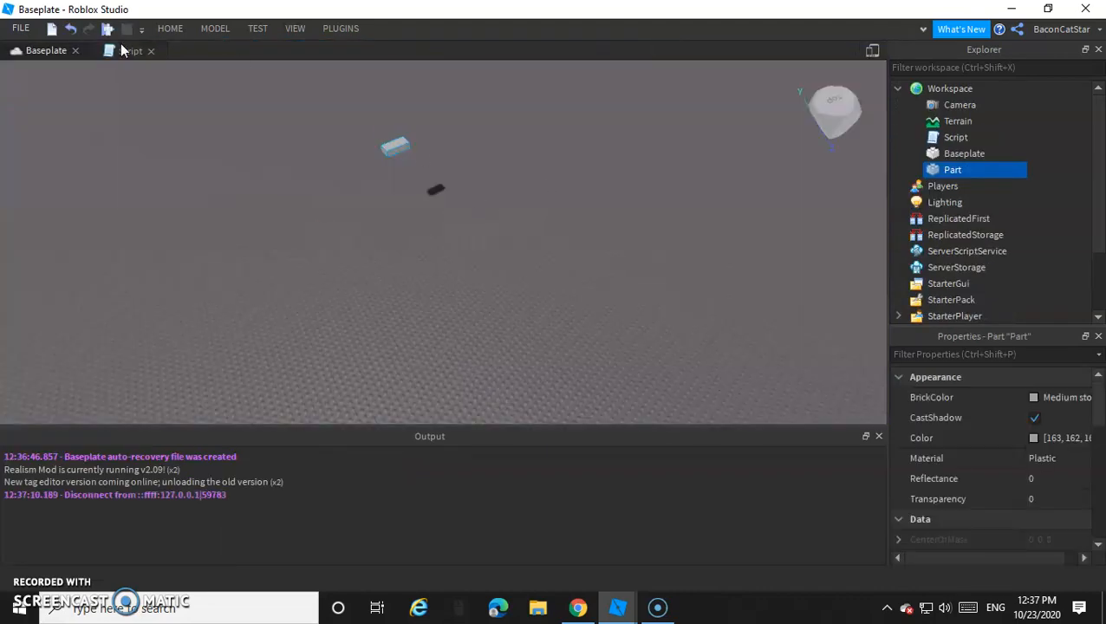
left_click(130, 50)
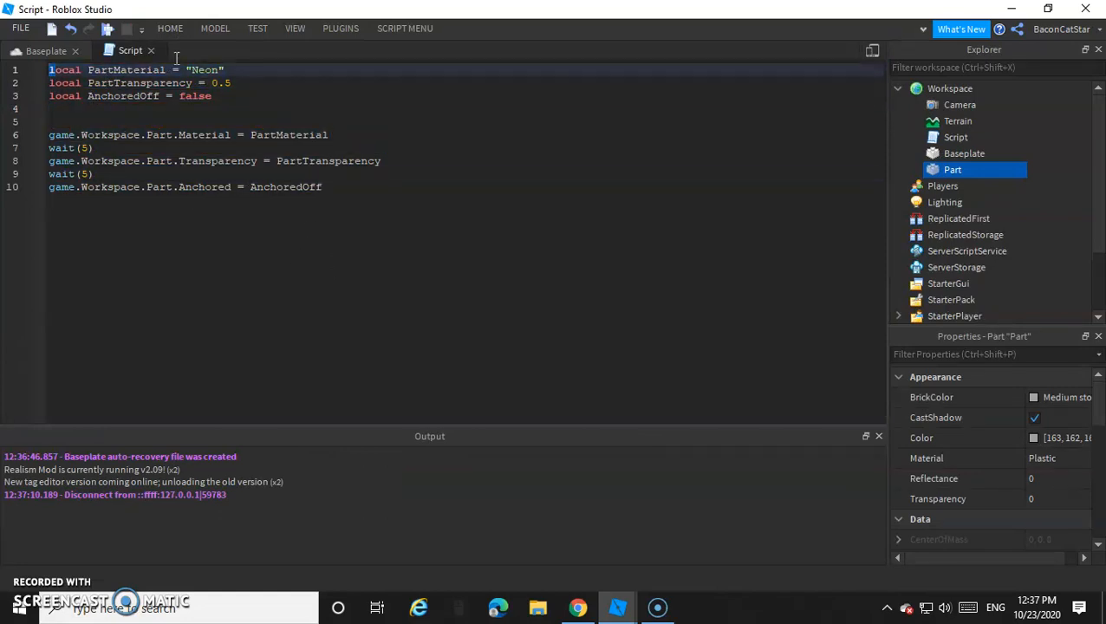
mouse_move(234, 56)
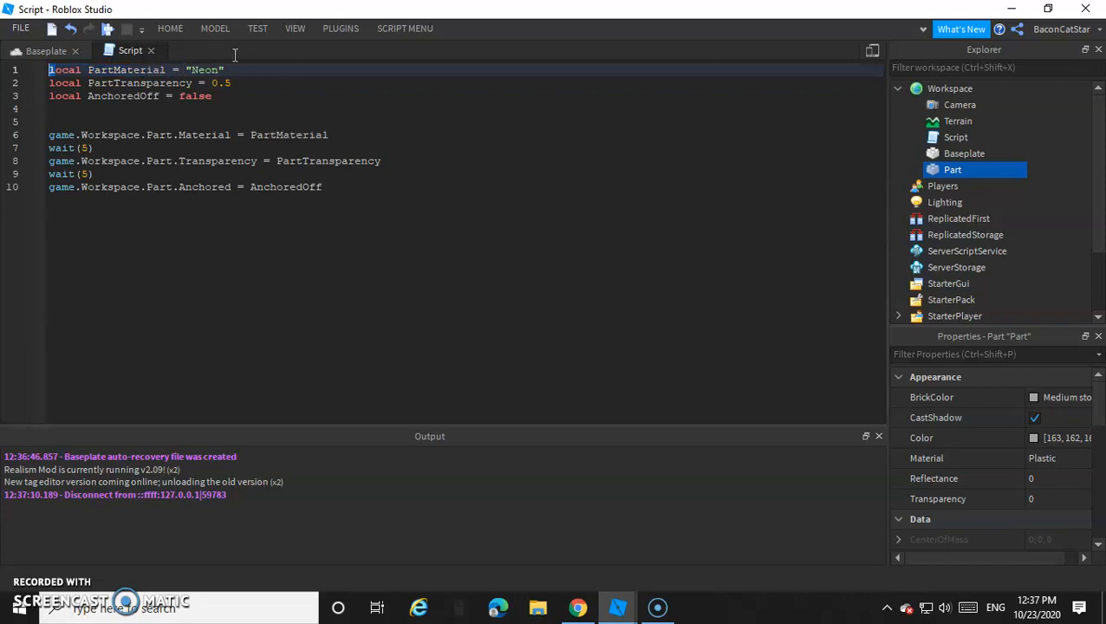
key("ctrl+a")
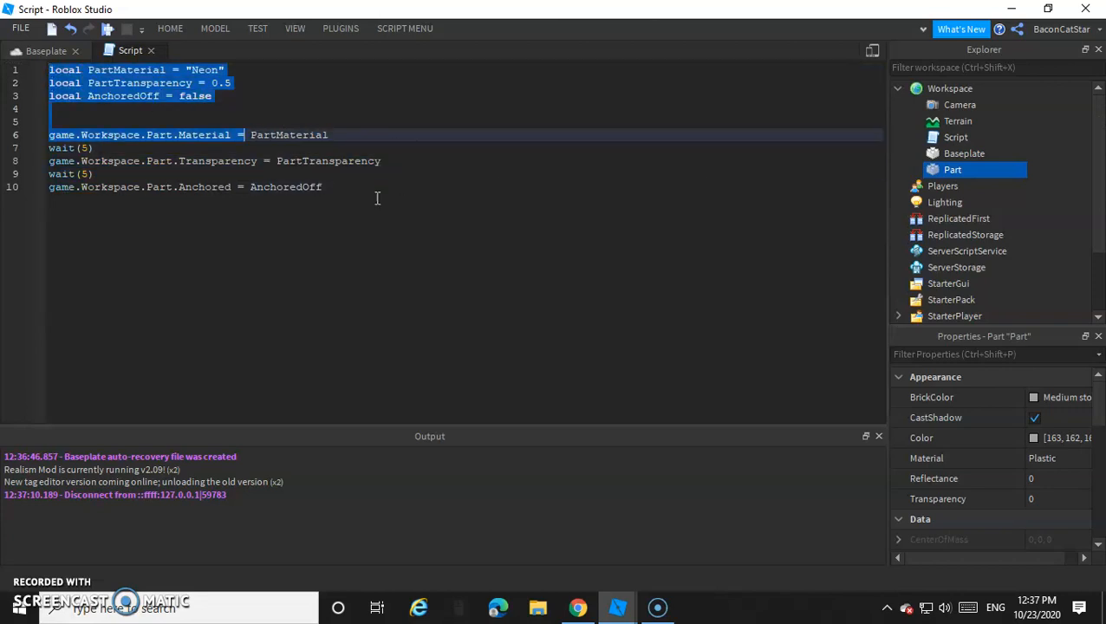
left_click(83, 147)
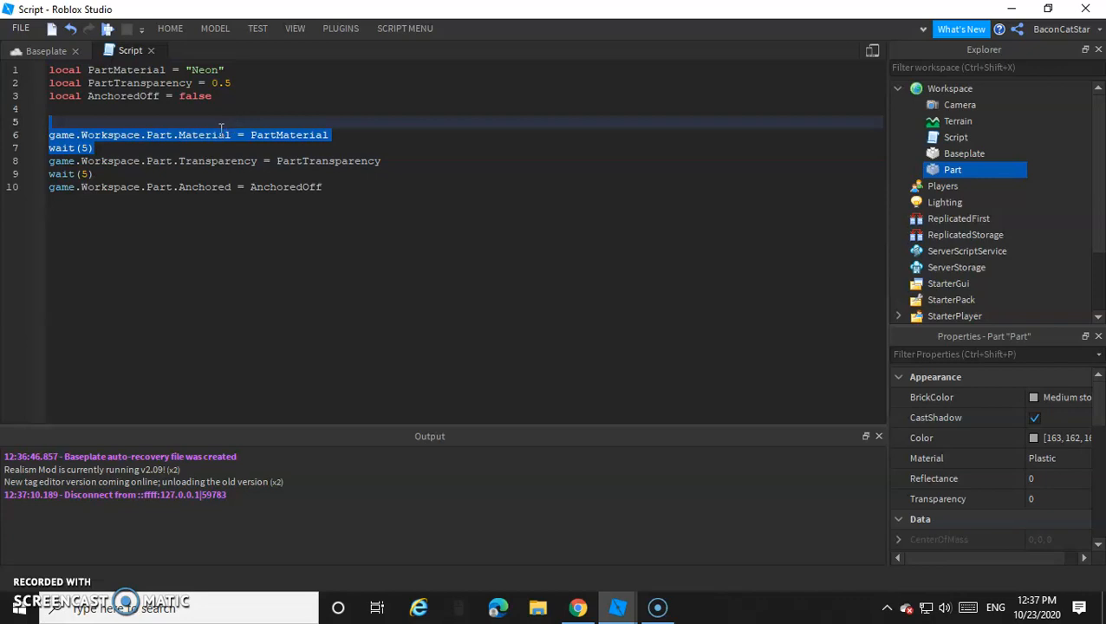
left_click(193, 70)
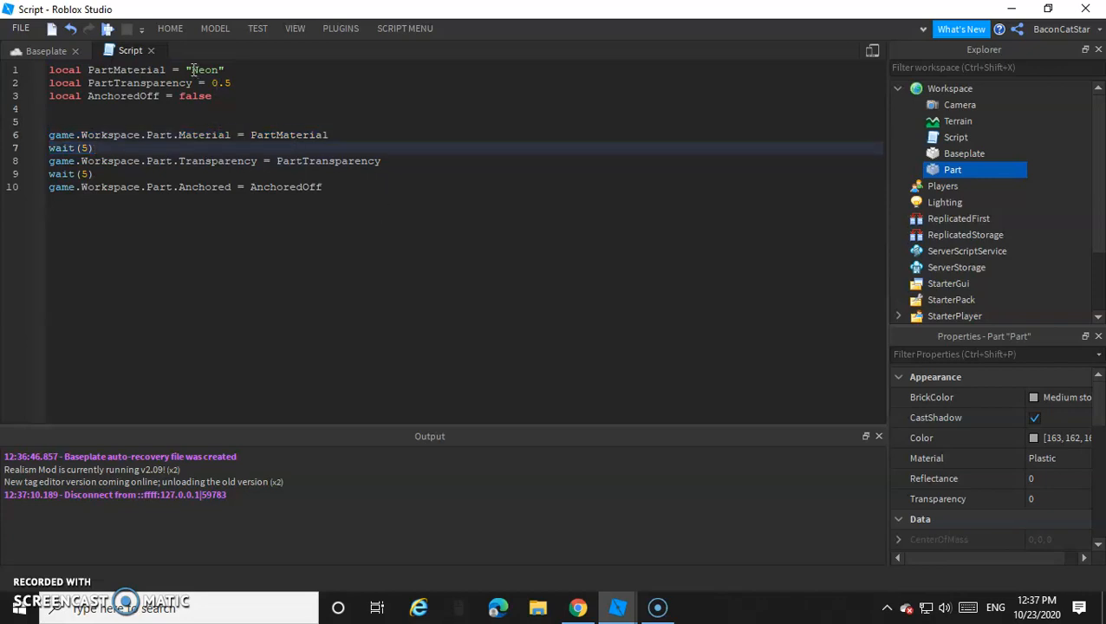
double_click(204, 70)
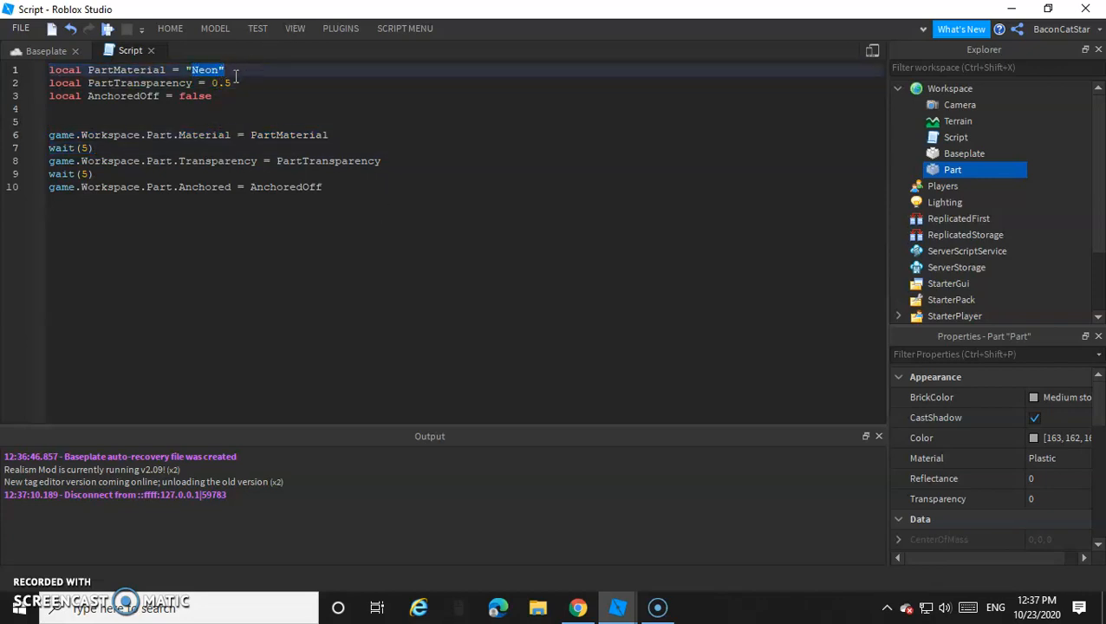
left_click(231, 83)
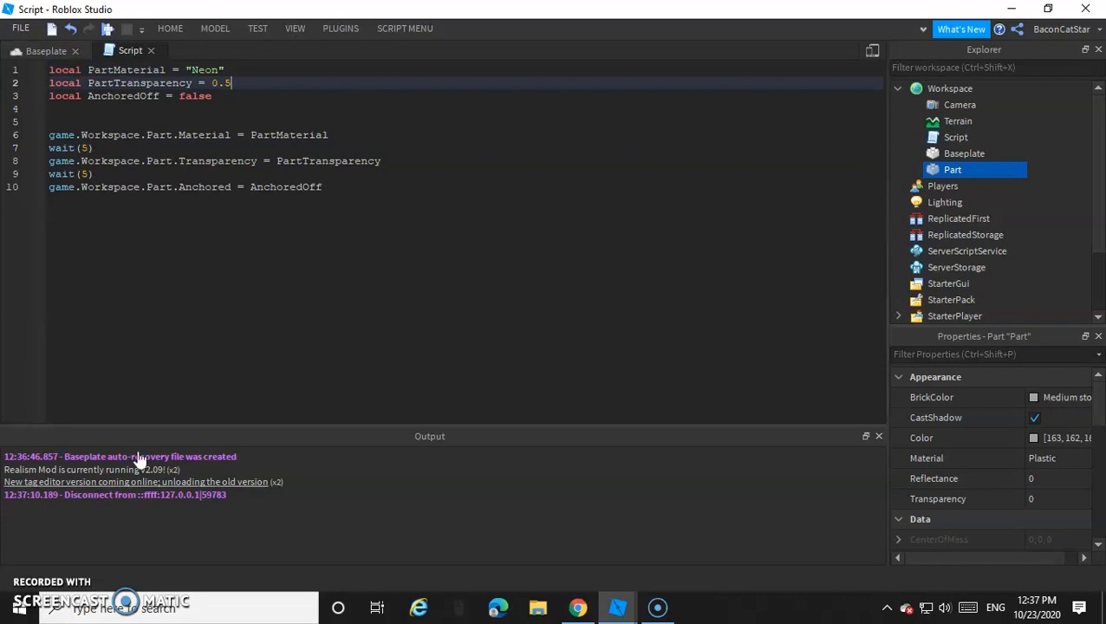
left_click(46, 51)
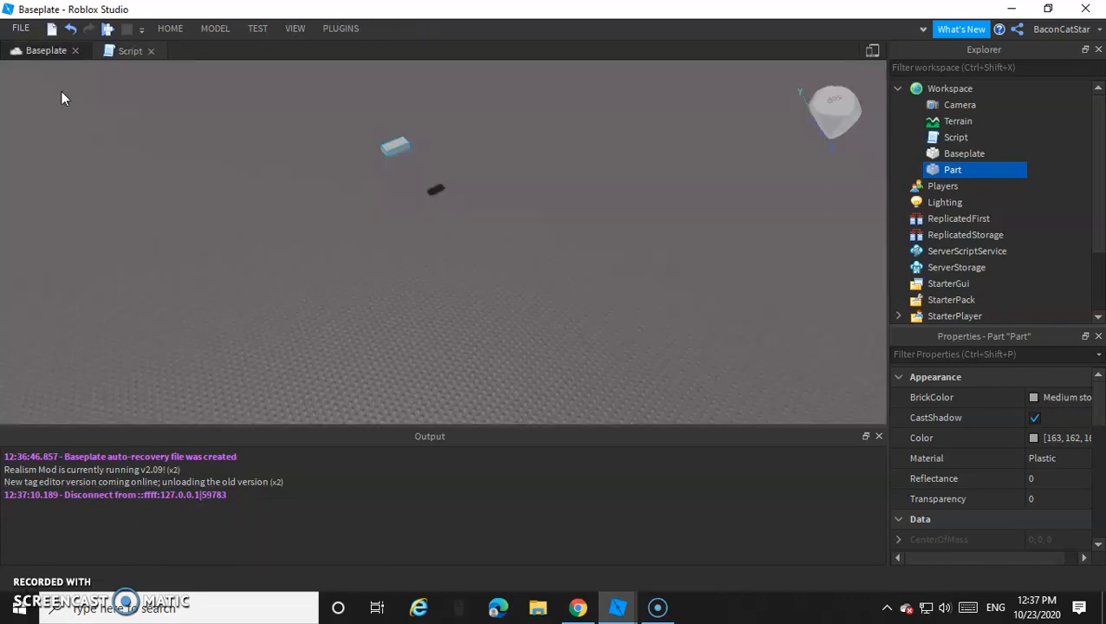